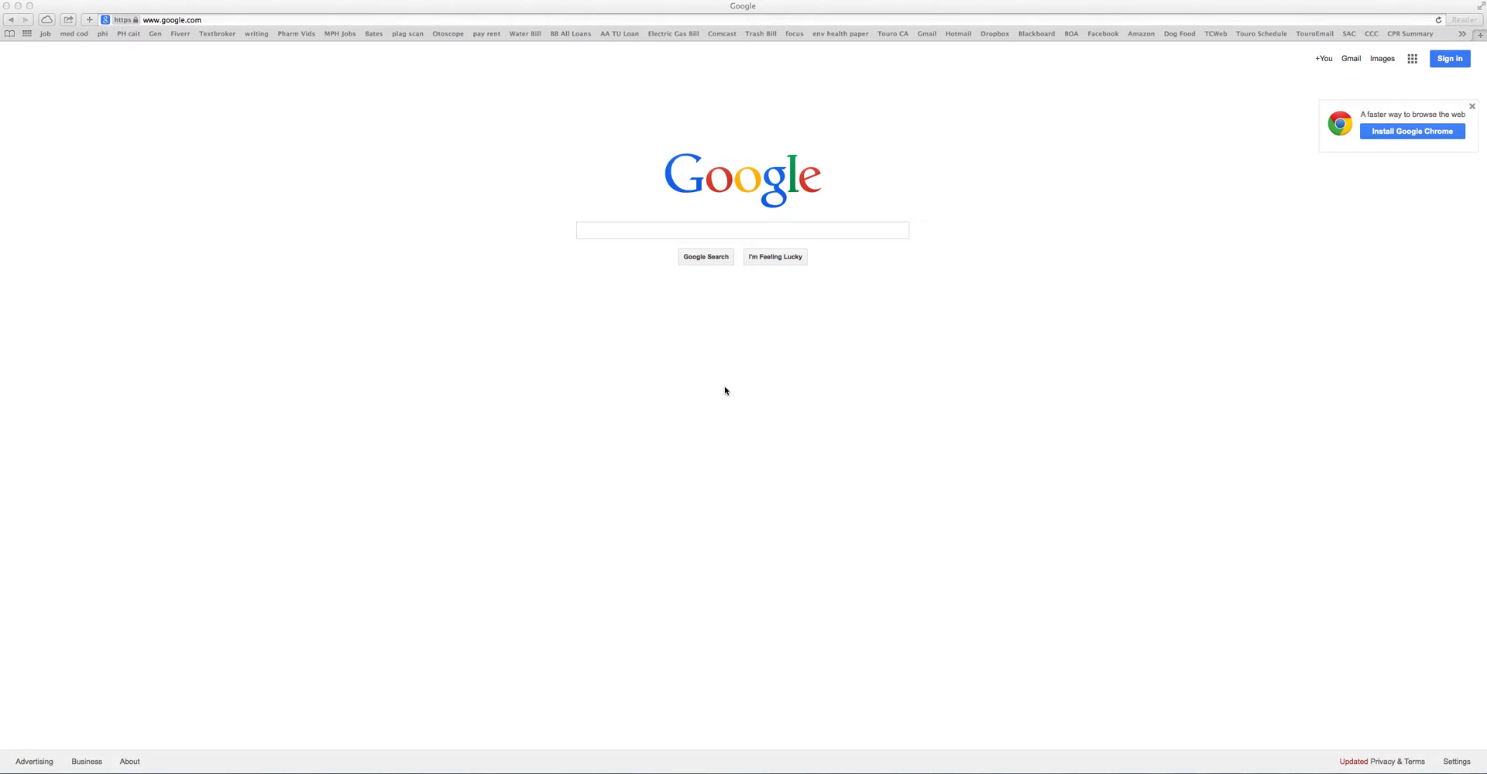
{"action": "mouse_move", "coordinate": [598, 250]}
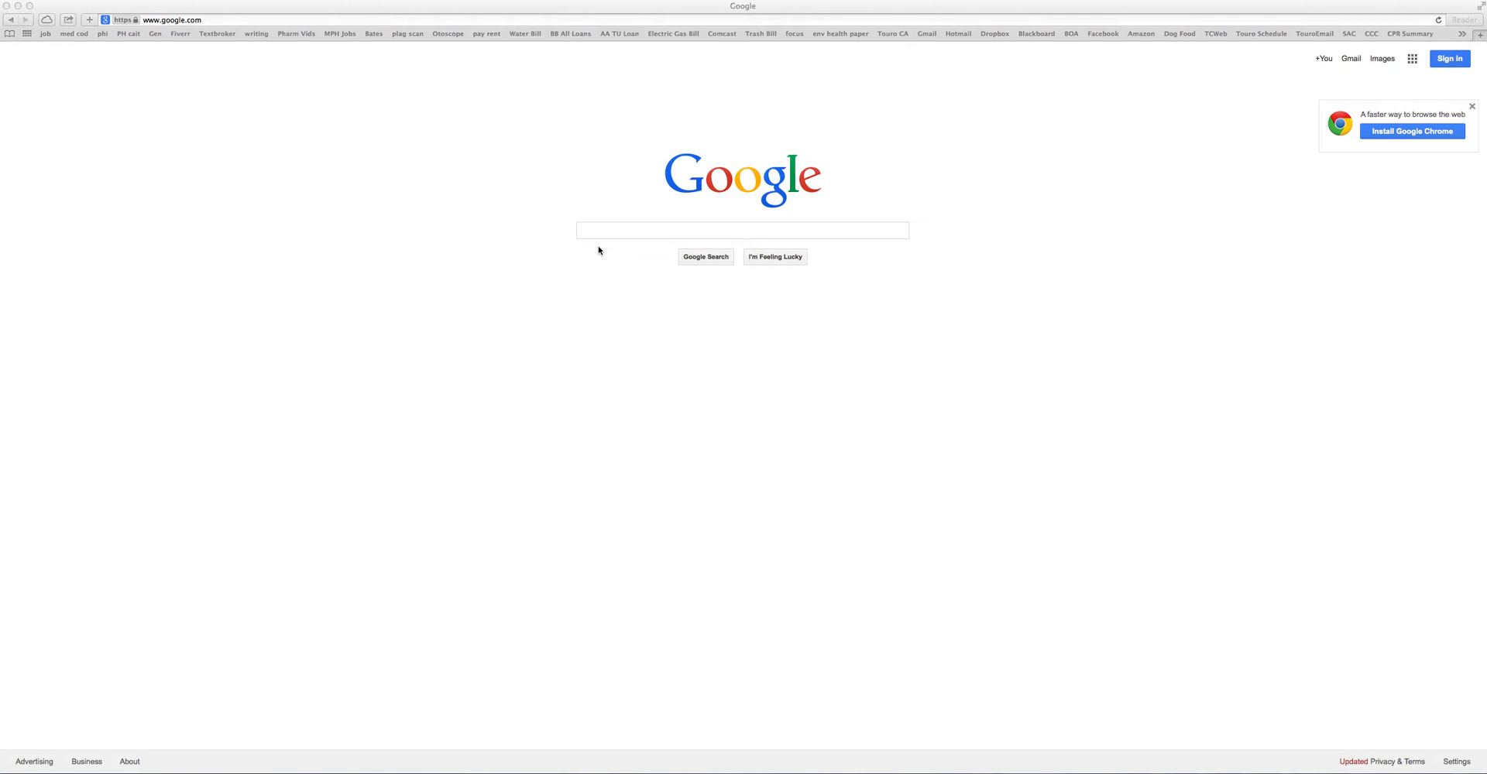
{"action": "mouse_move", "coordinate": [602, 236]}
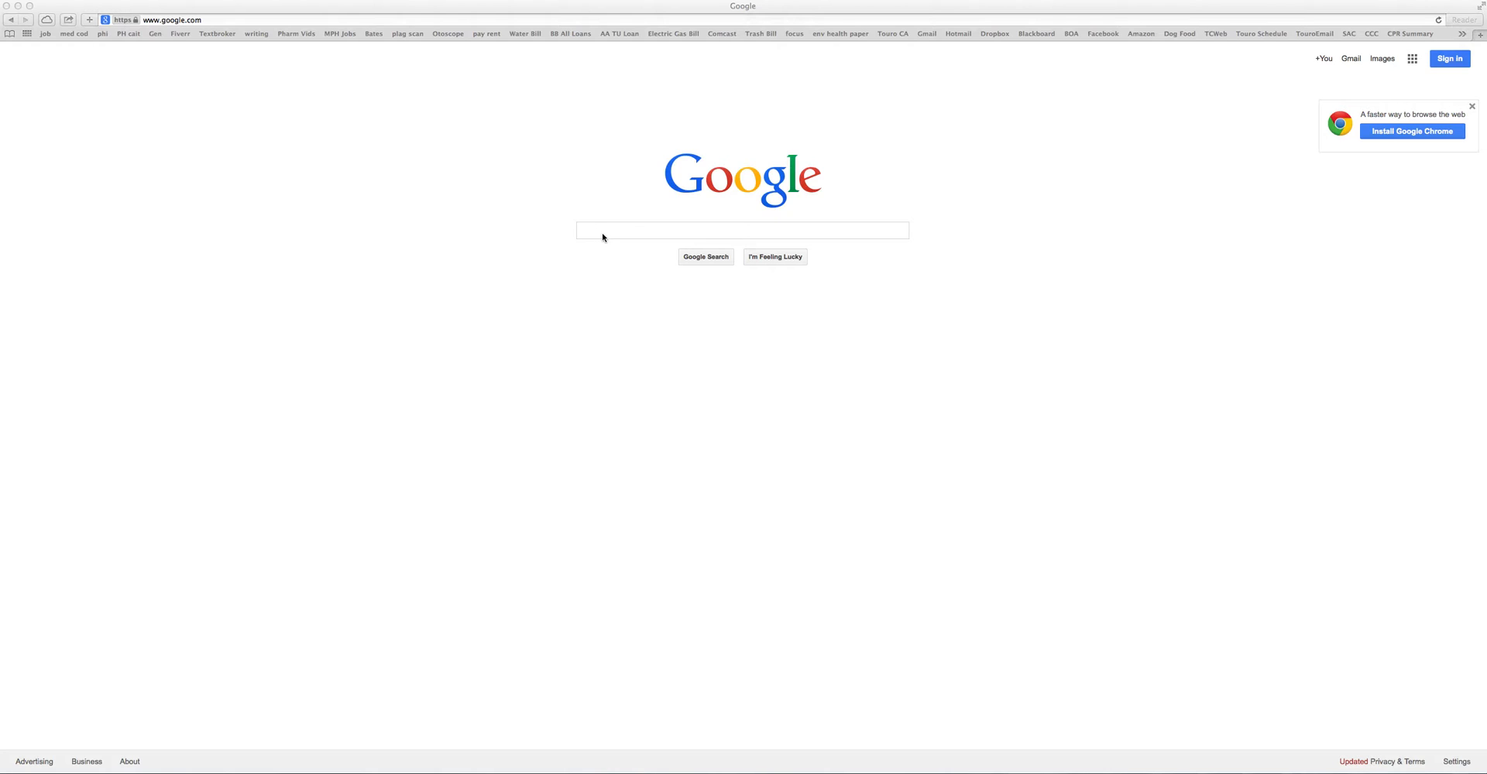
Step: Search Google for "caspa" to list the CASPA application service results
{"action": "left_click", "coordinate": [742, 230]}
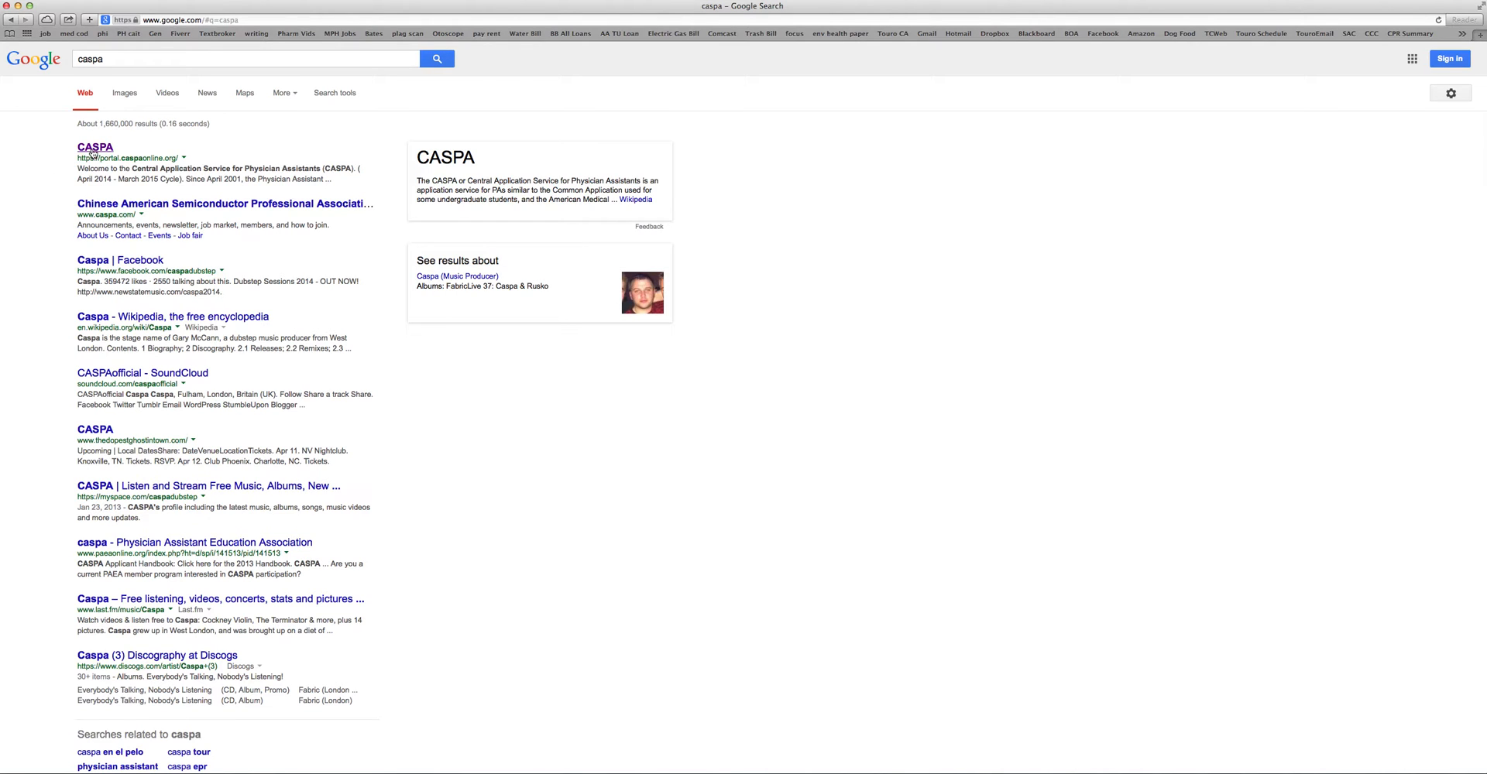
Step: Open the portal.caspaonline.org result to reach the CASPA welcome page
{"action": "left_click", "coordinate": [94, 148]}
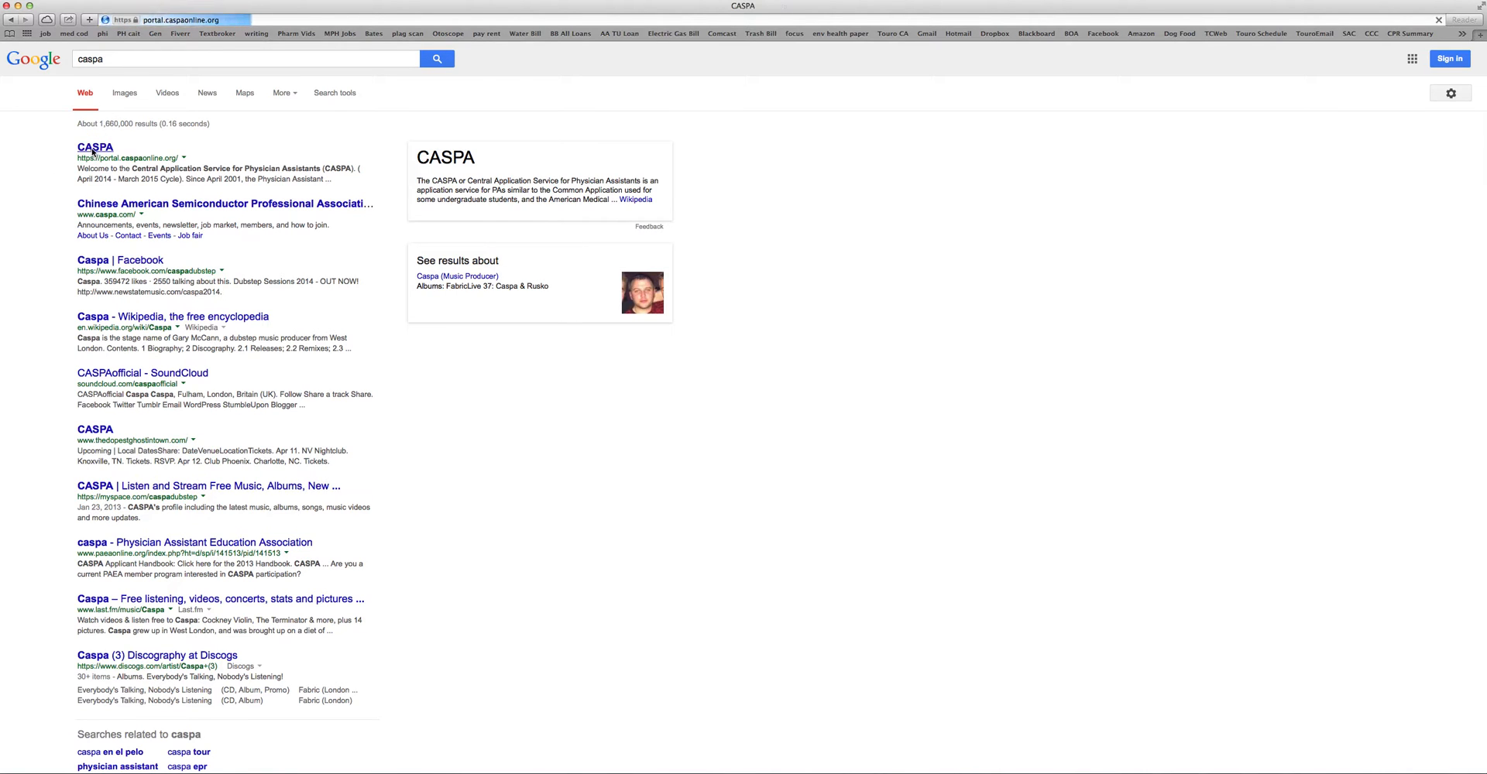
{"action": "left_click", "coordinate": [93, 149]}
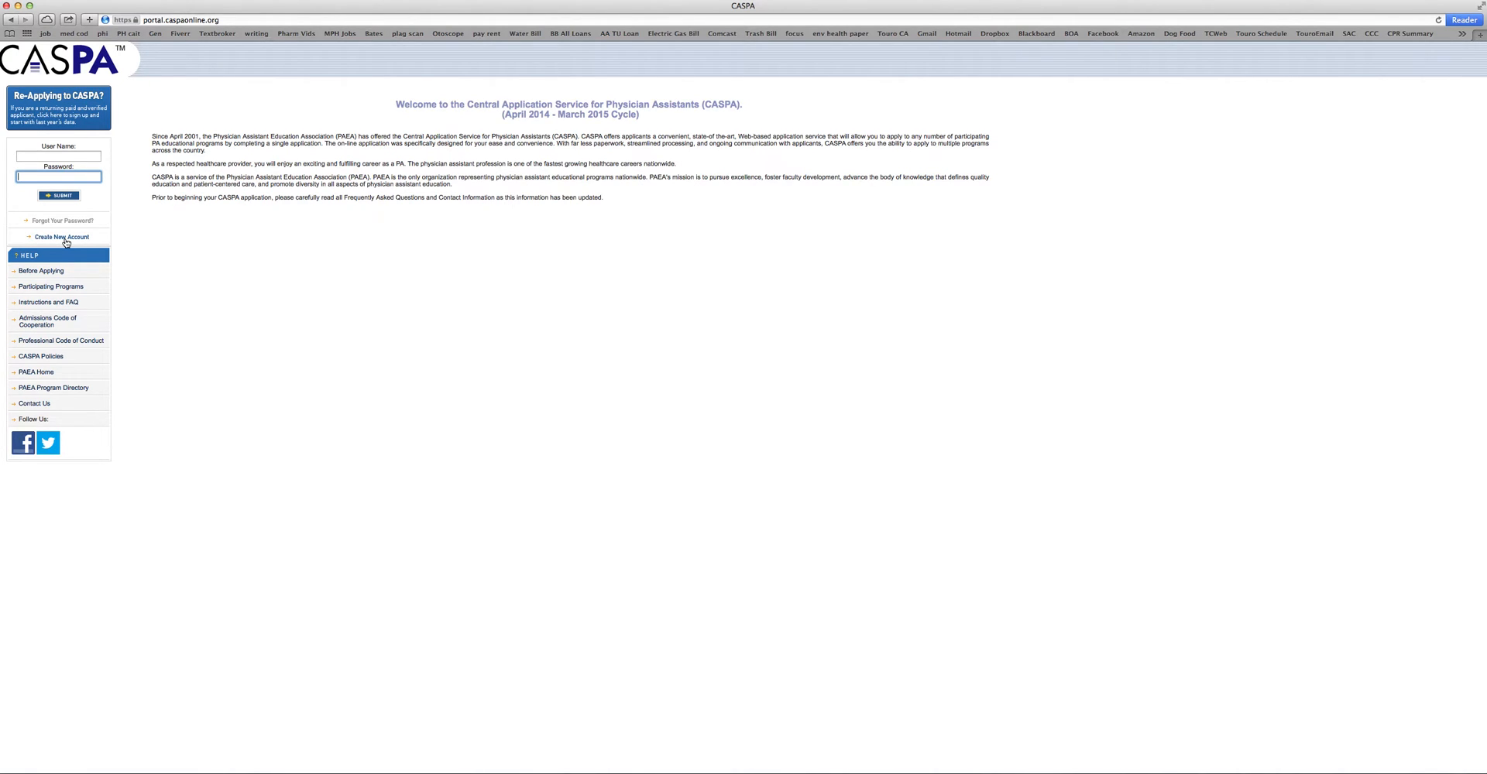
{"action": "mouse_move", "coordinate": [51, 92]}
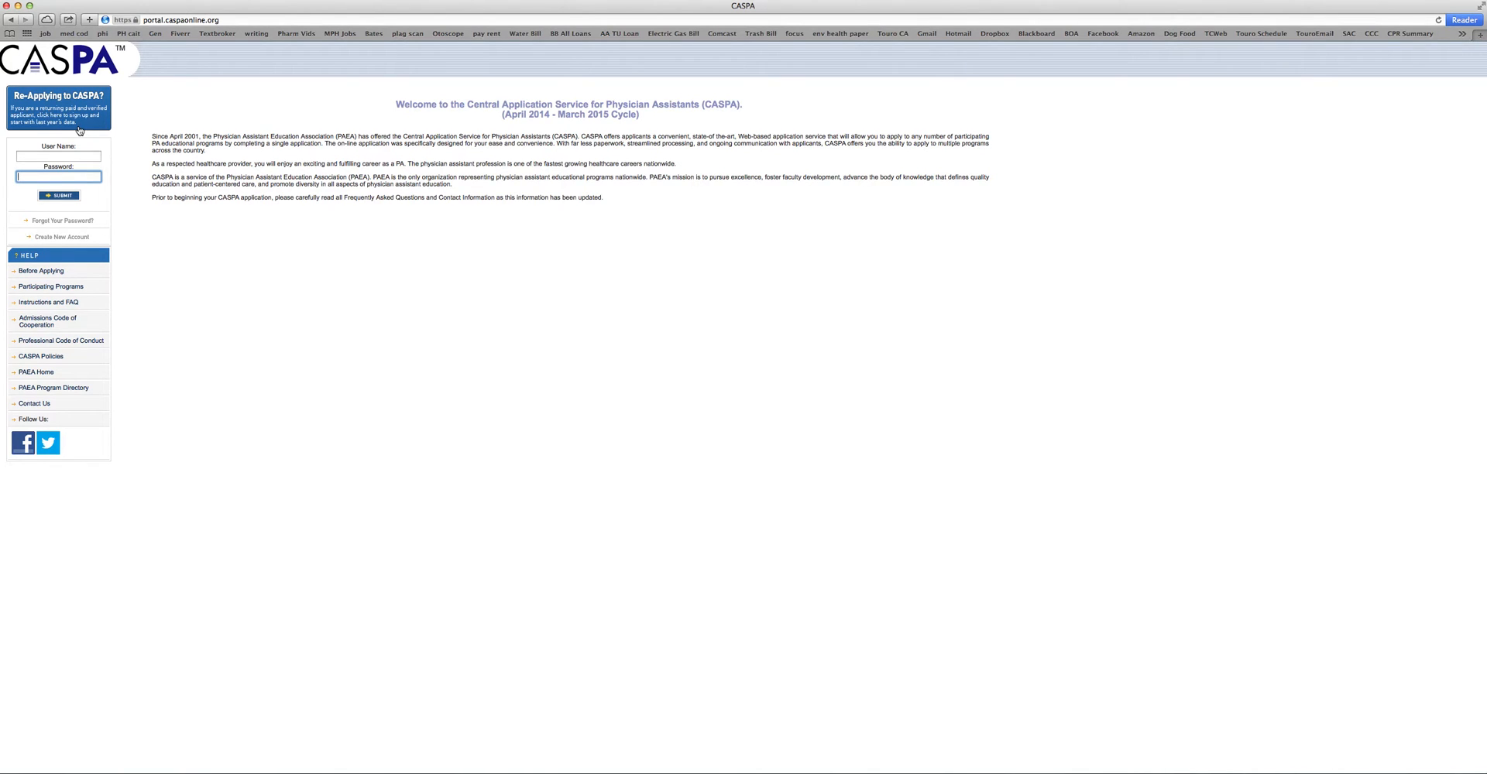
{"action": "mouse_move", "coordinate": [61, 237]}
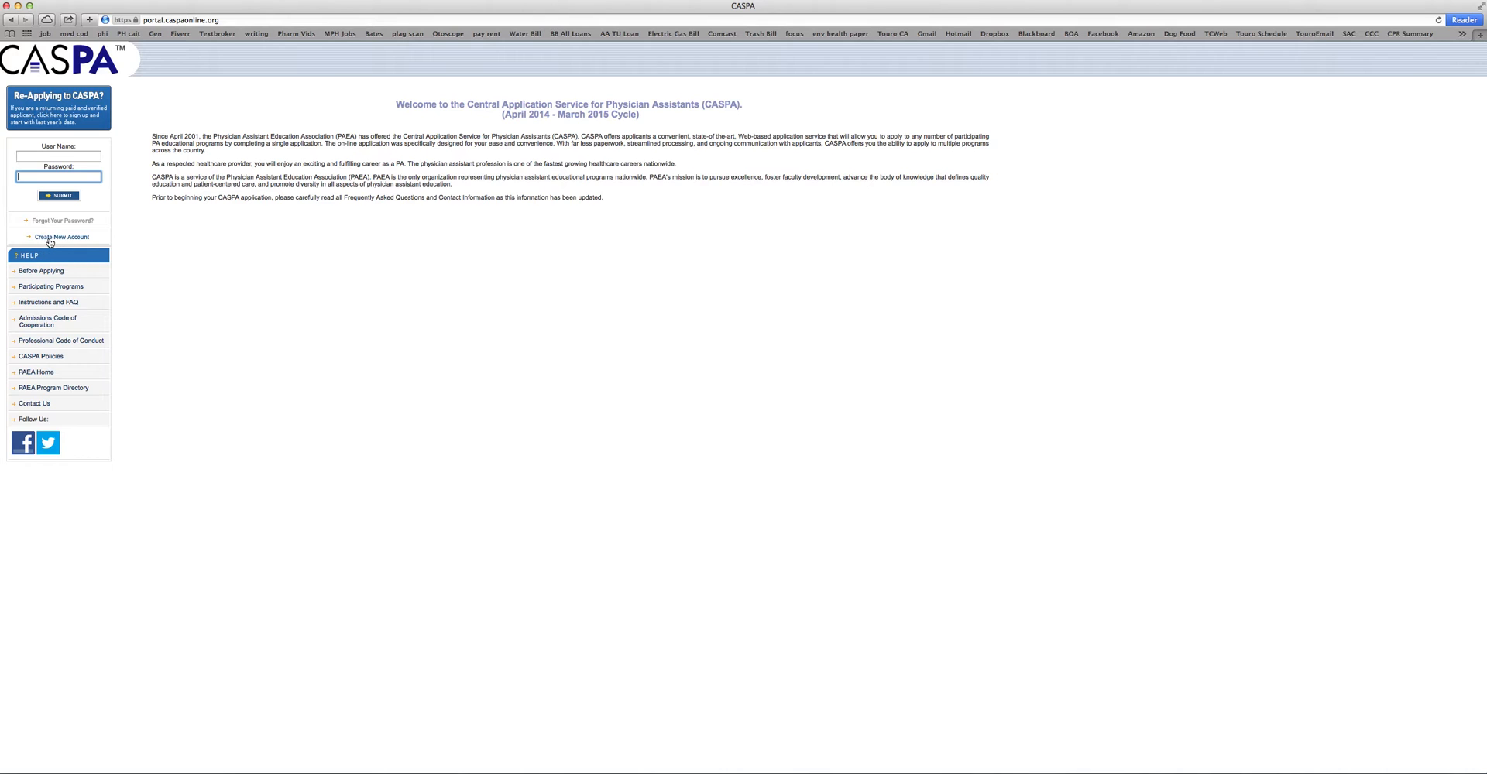
Step: Start Create New Account, tick "I understand" and begin a new application
{"action": "left_click", "coordinate": [62, 237]}
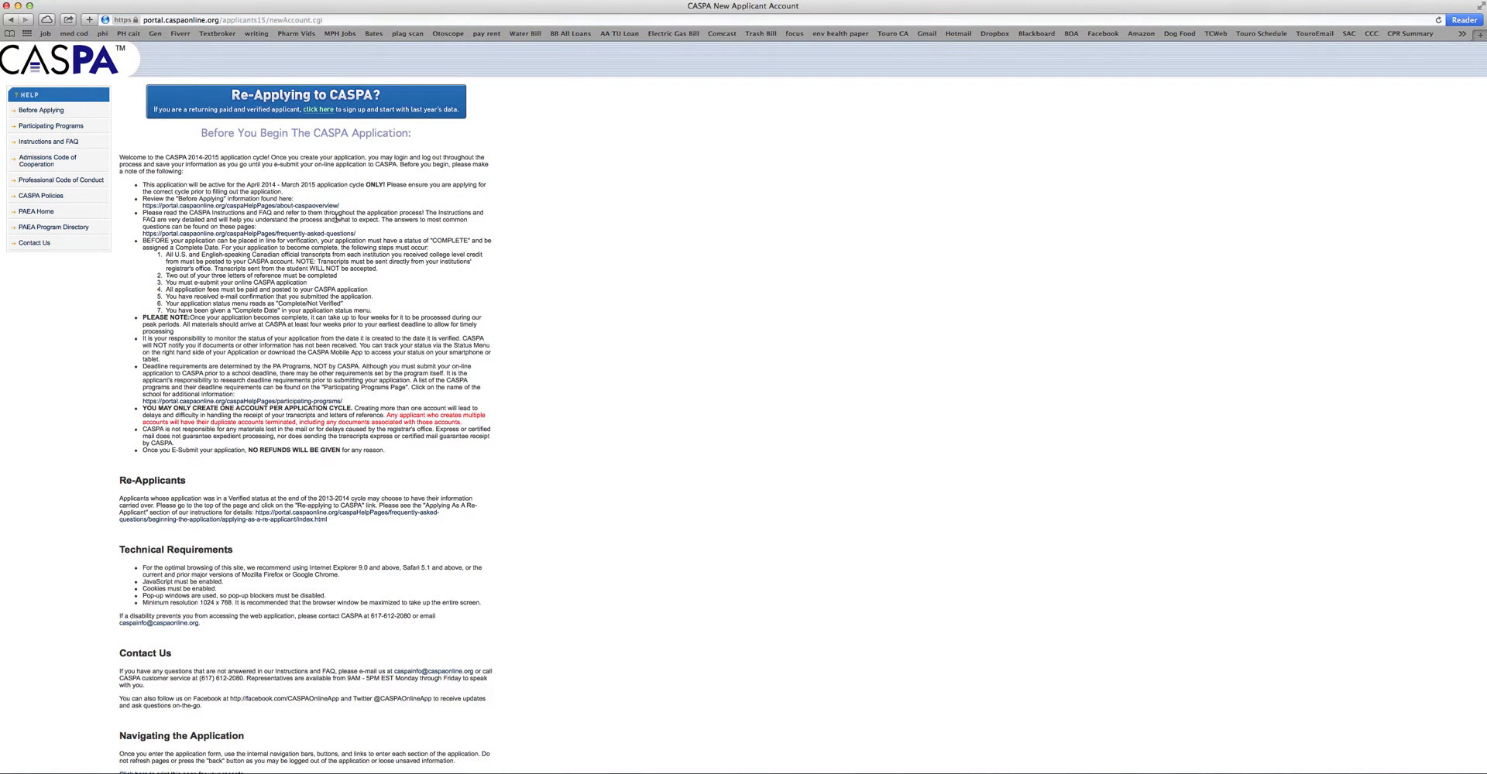
{"action": "scroll", "scroll_direction": "down", "scroll_amount": 3}
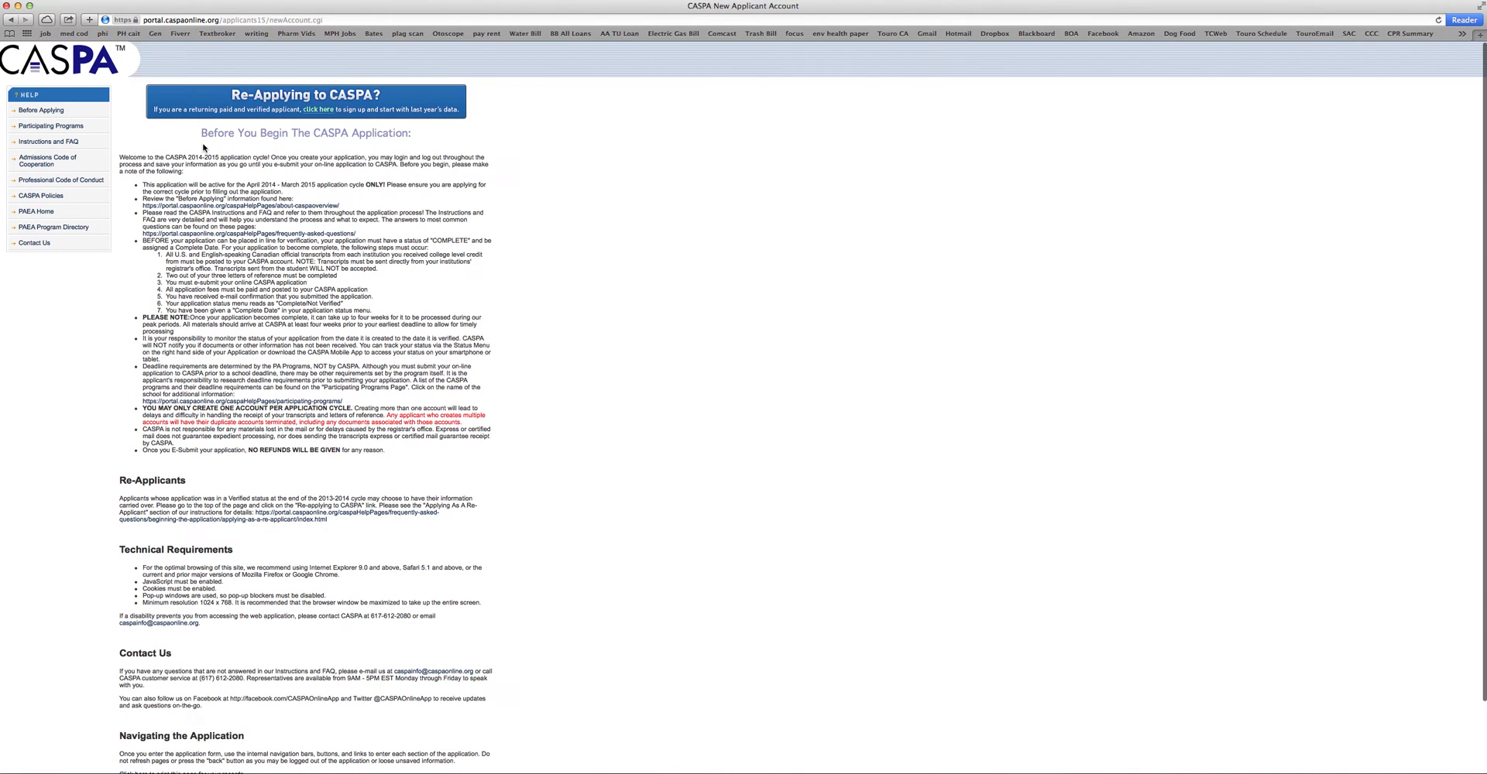
{"action": "mouse_move", "coordinate": [242, 447]}
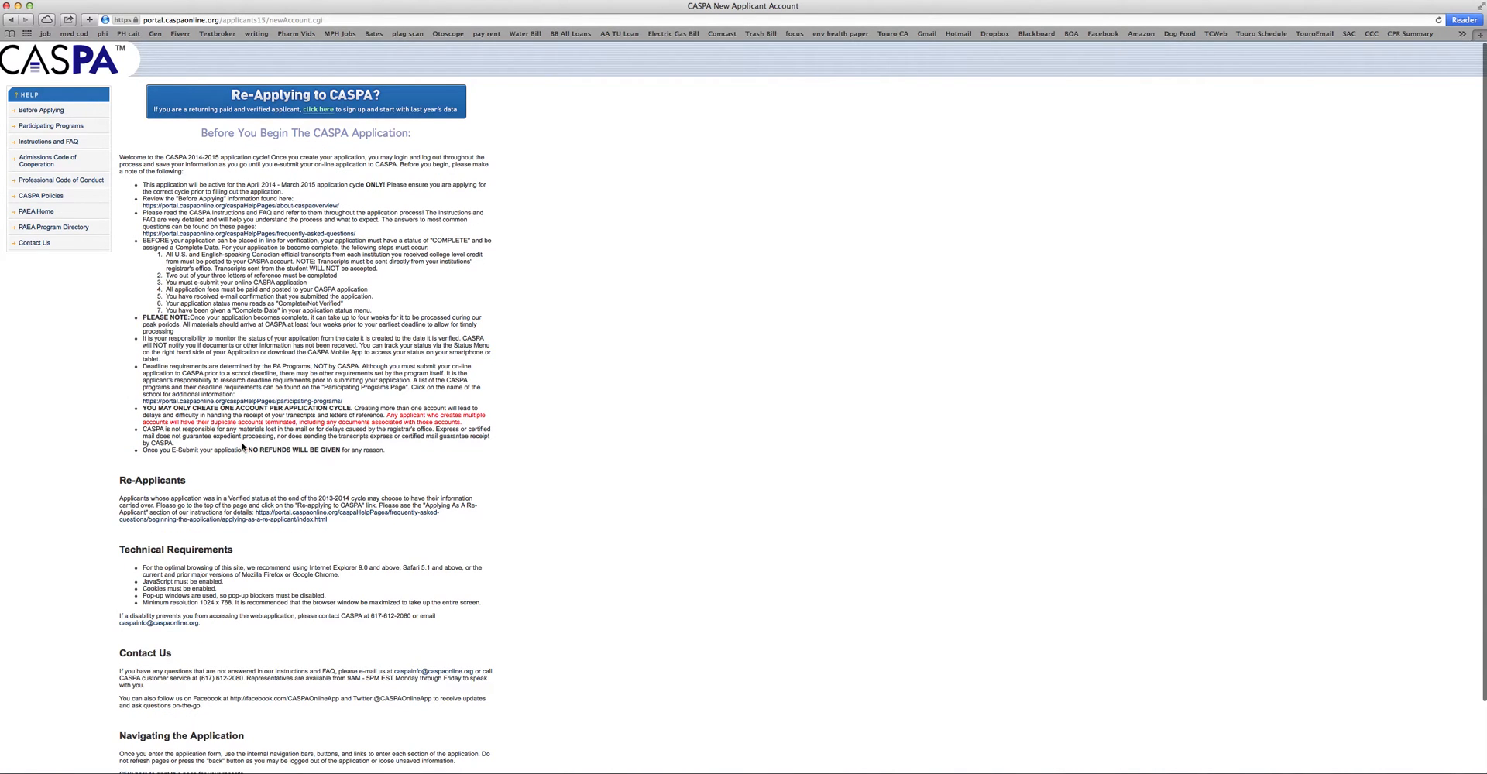
{"action": "scroll", "scroll_direction": "down", "scroll_amount": 3}
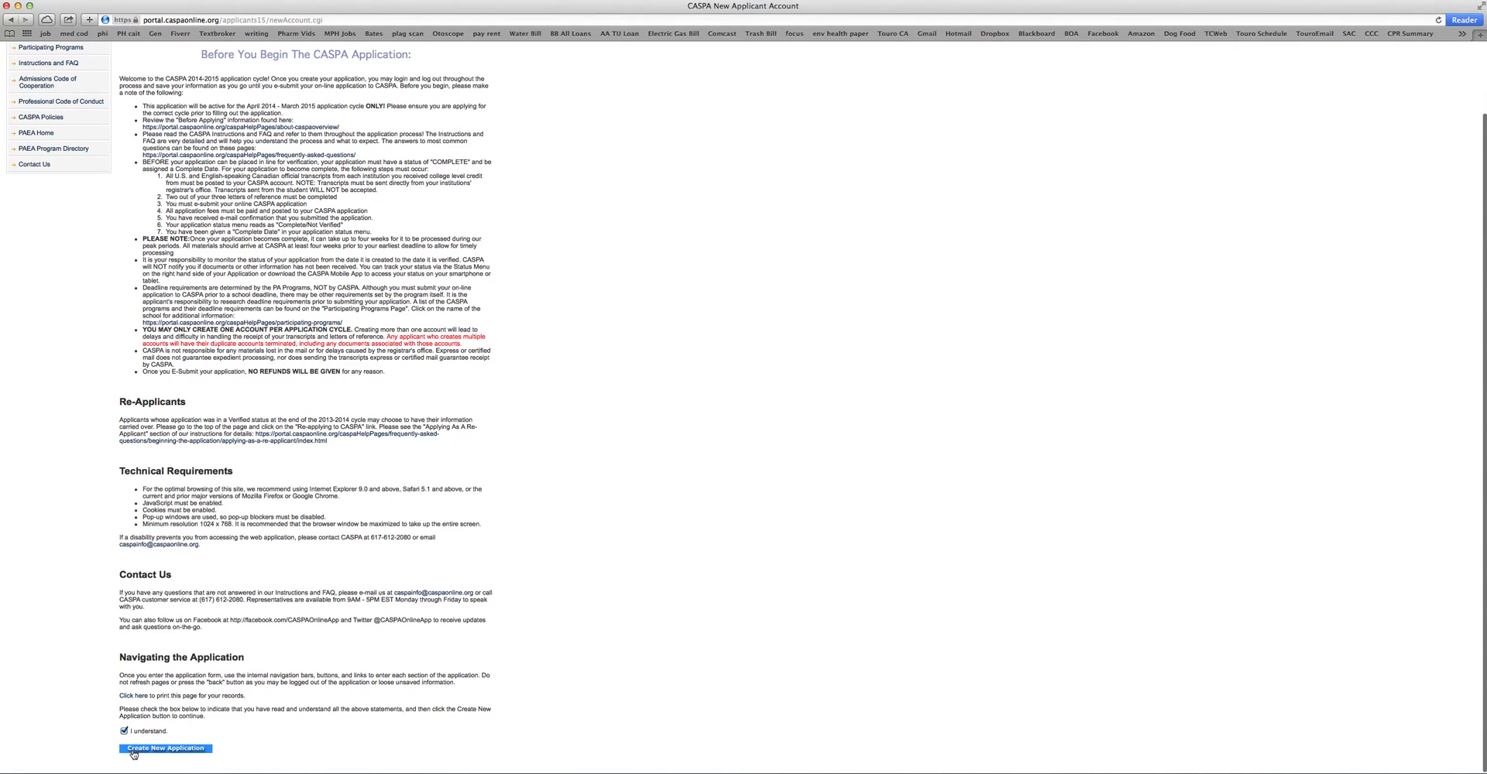
{"action": "left_click", "coordinate": [165, 749]}
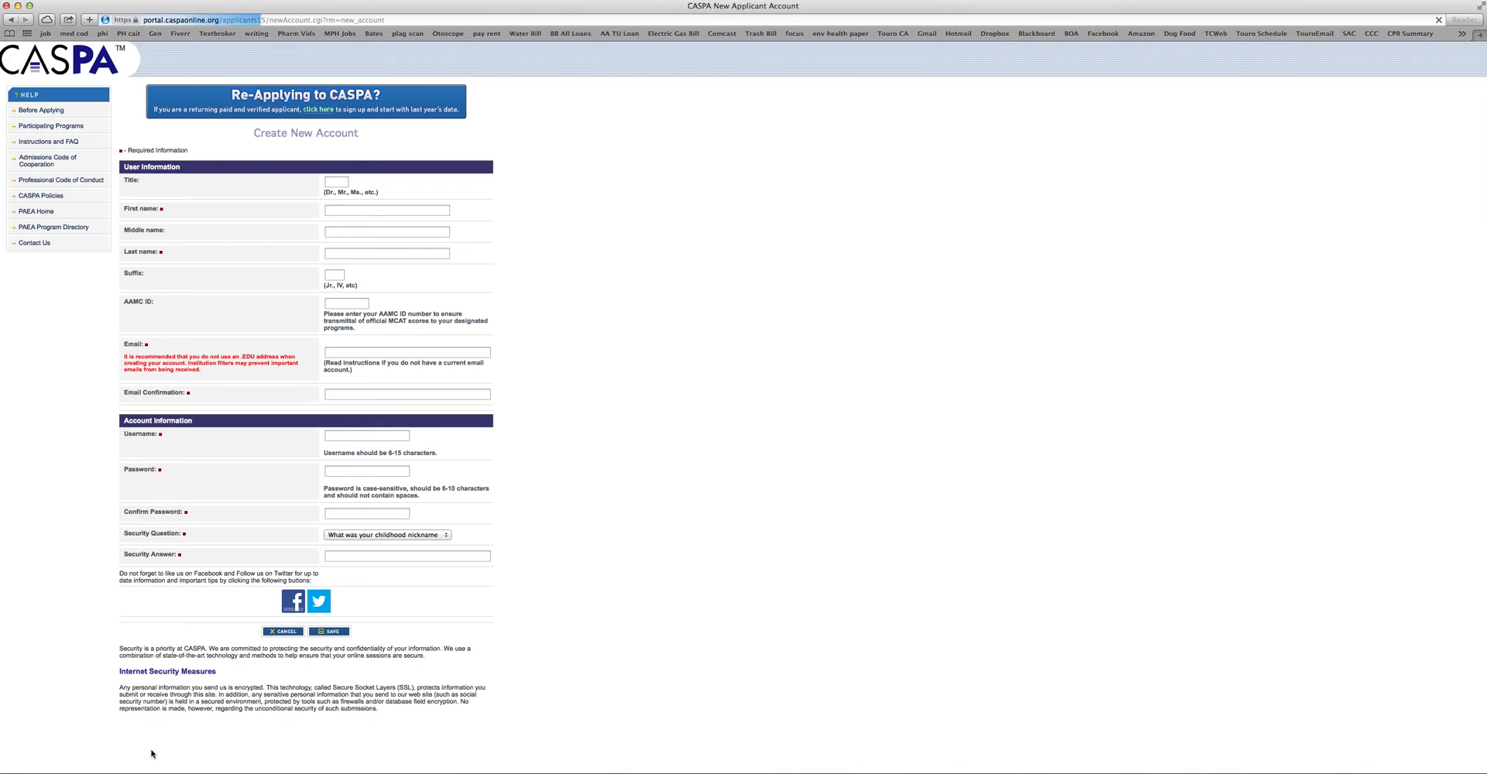
Step: Enter title Miss, first and last names, email and matching email confirmation
{"action": "left_click", "coordinate": [335, 182]}
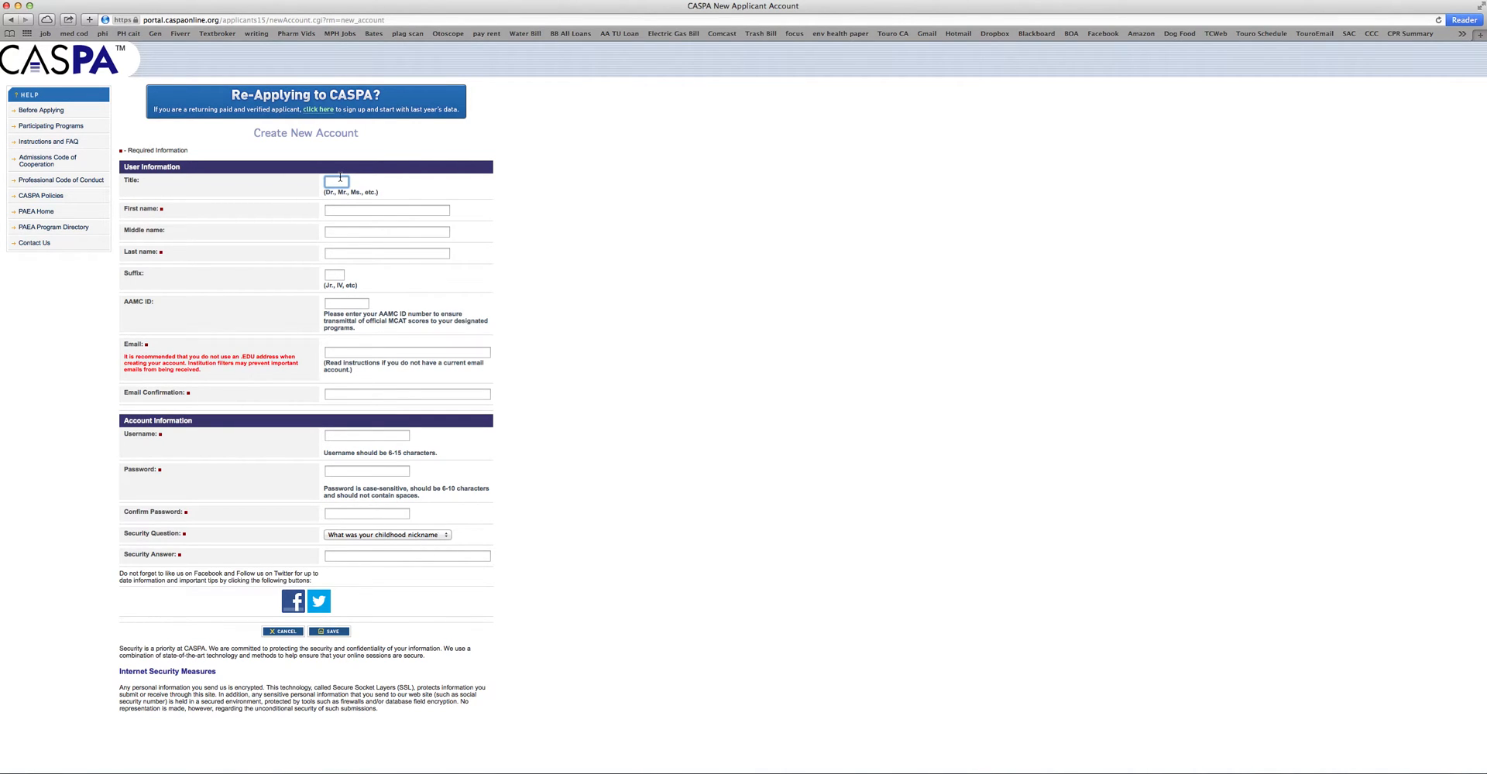
{"action": "type", "text": "Miss"}
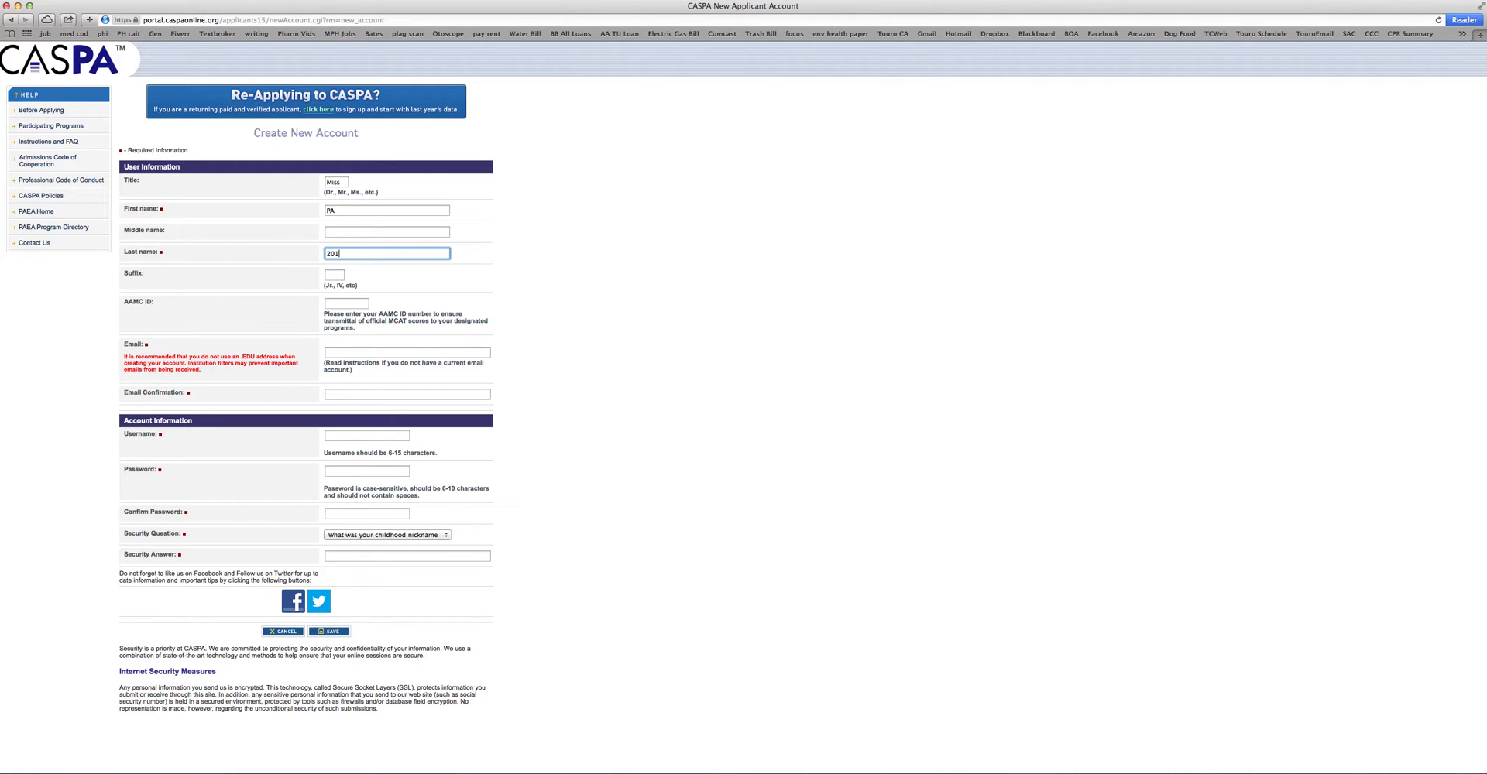
{"action": "type", "text": "6"}
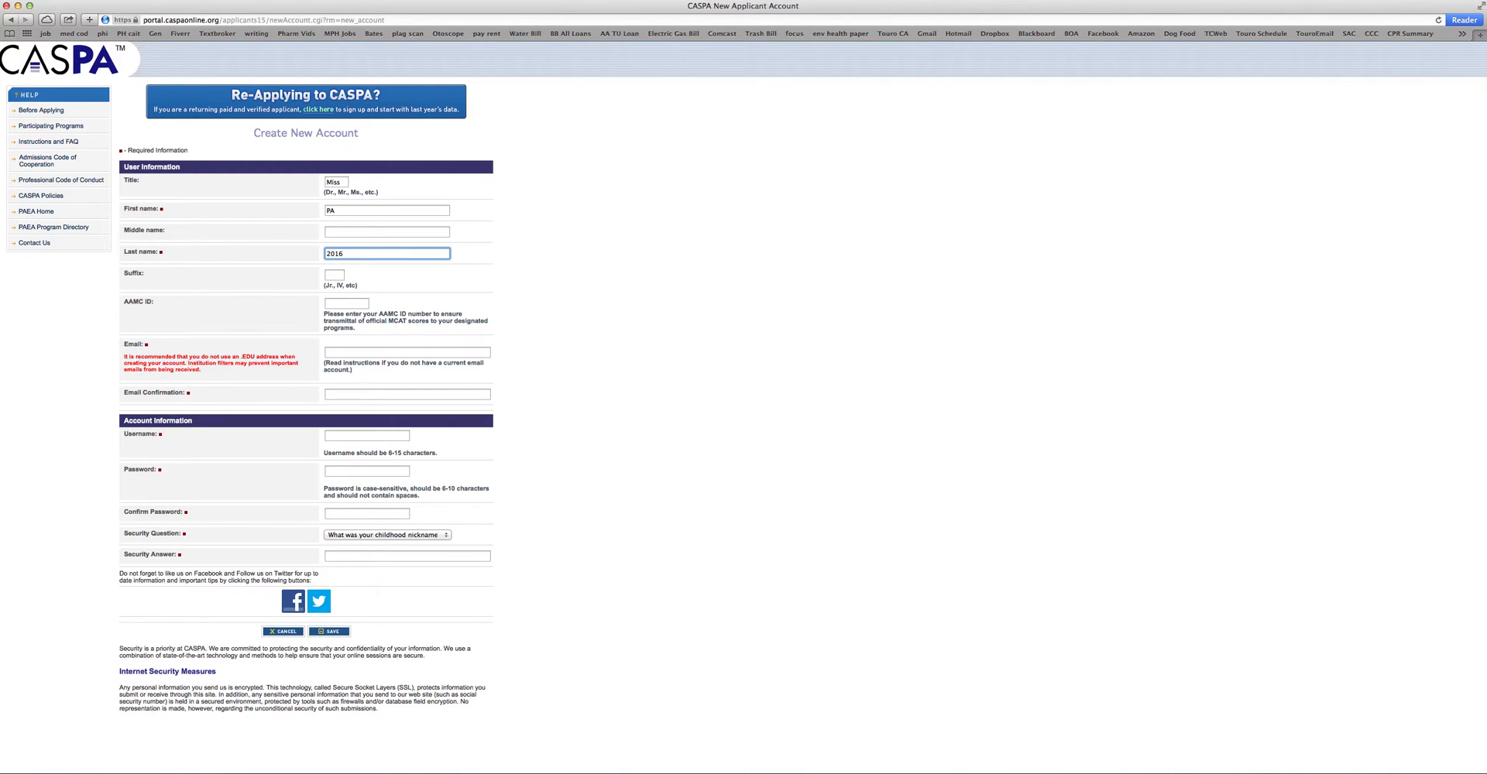
{"action": "left_click", "coordinate": [406, 352]}
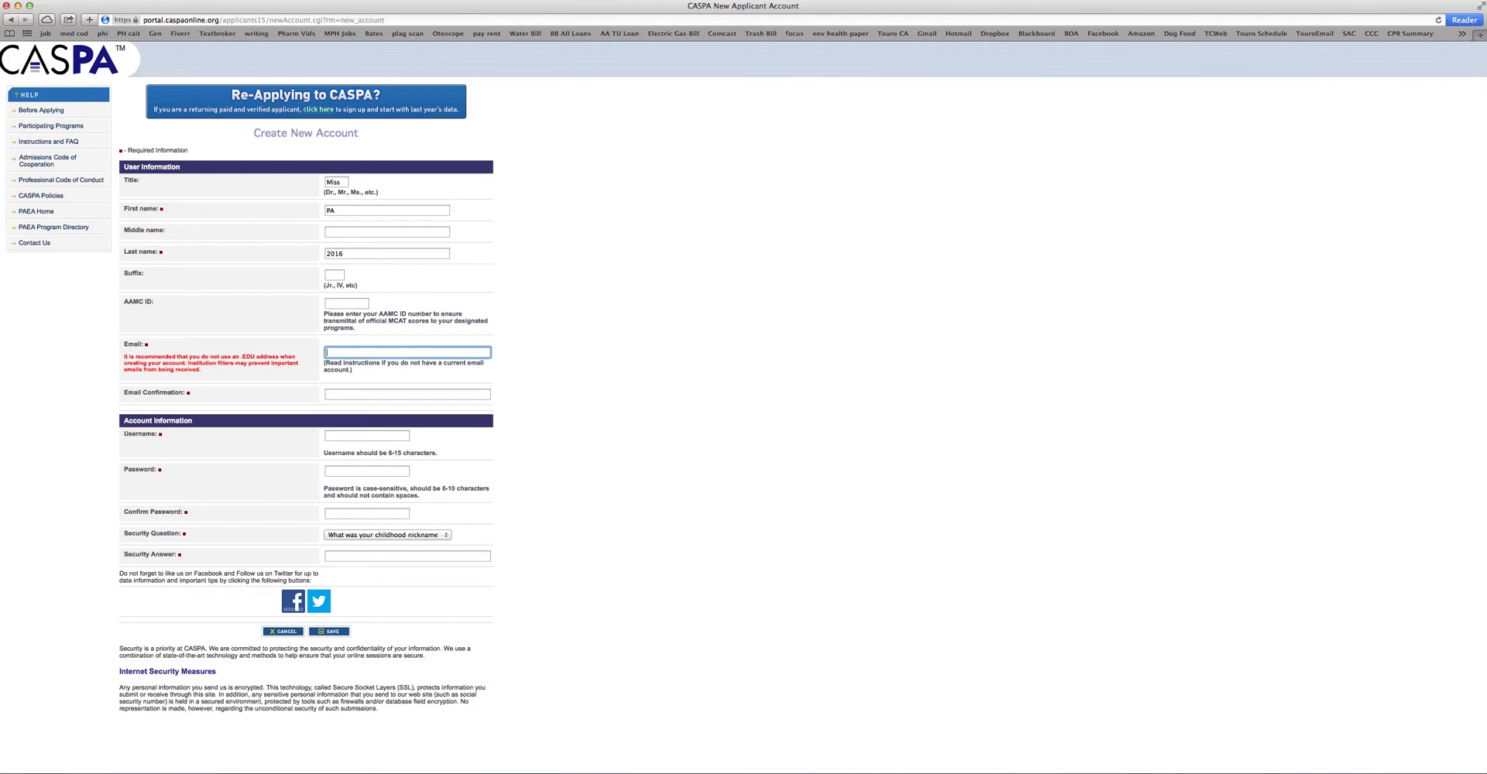
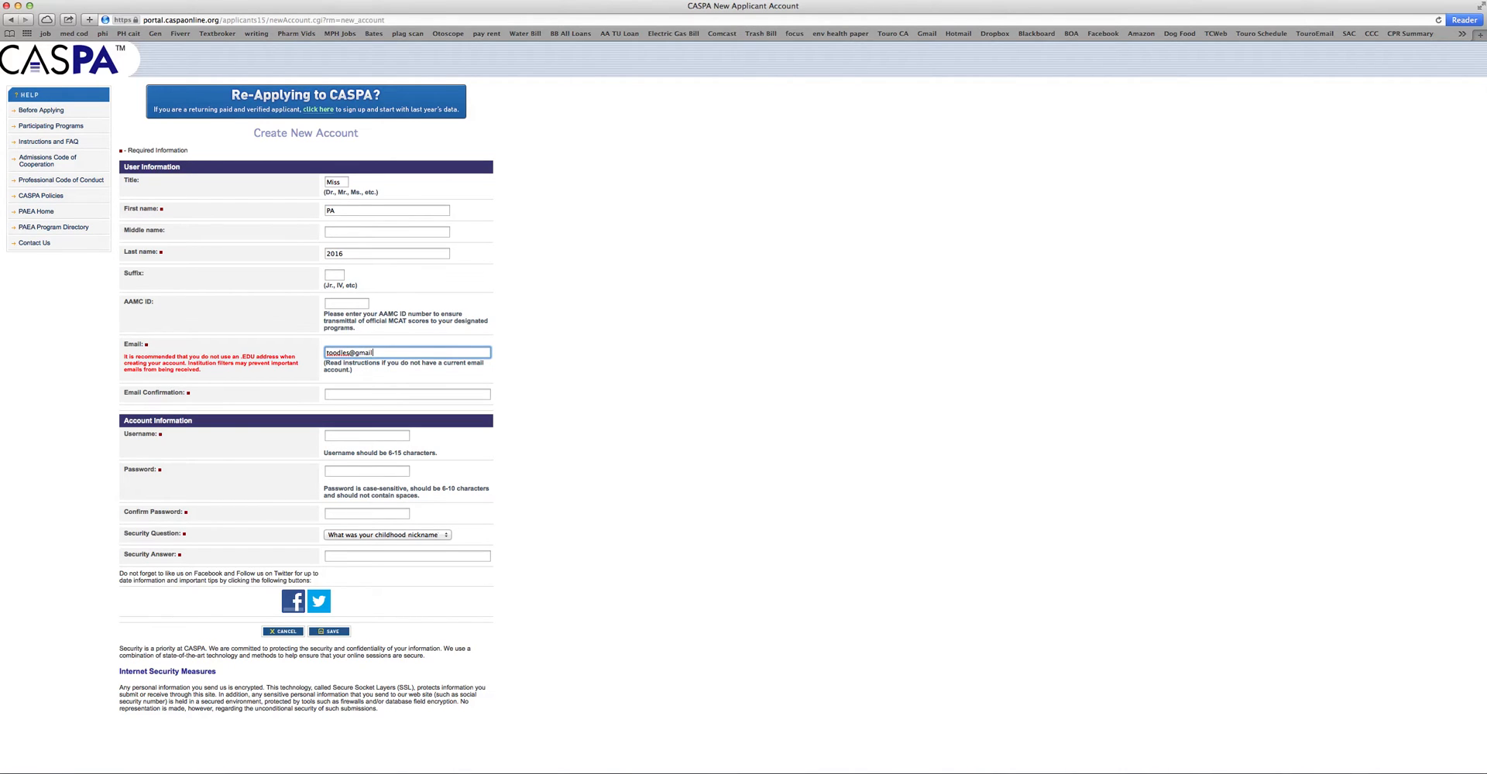
{"action": "type", "text": "toodles"}
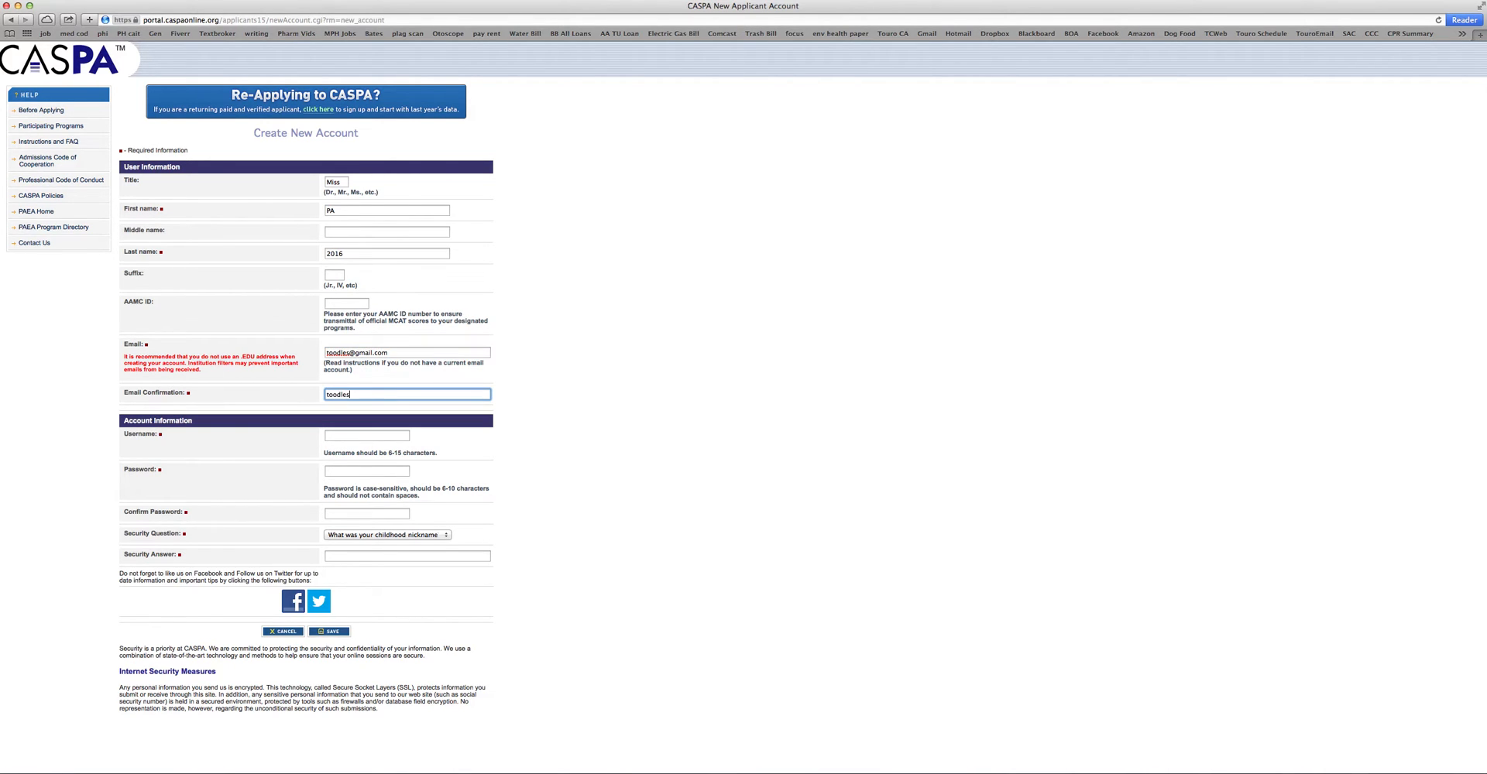
{"action": "left_click", "coordinate": [366, 435]}
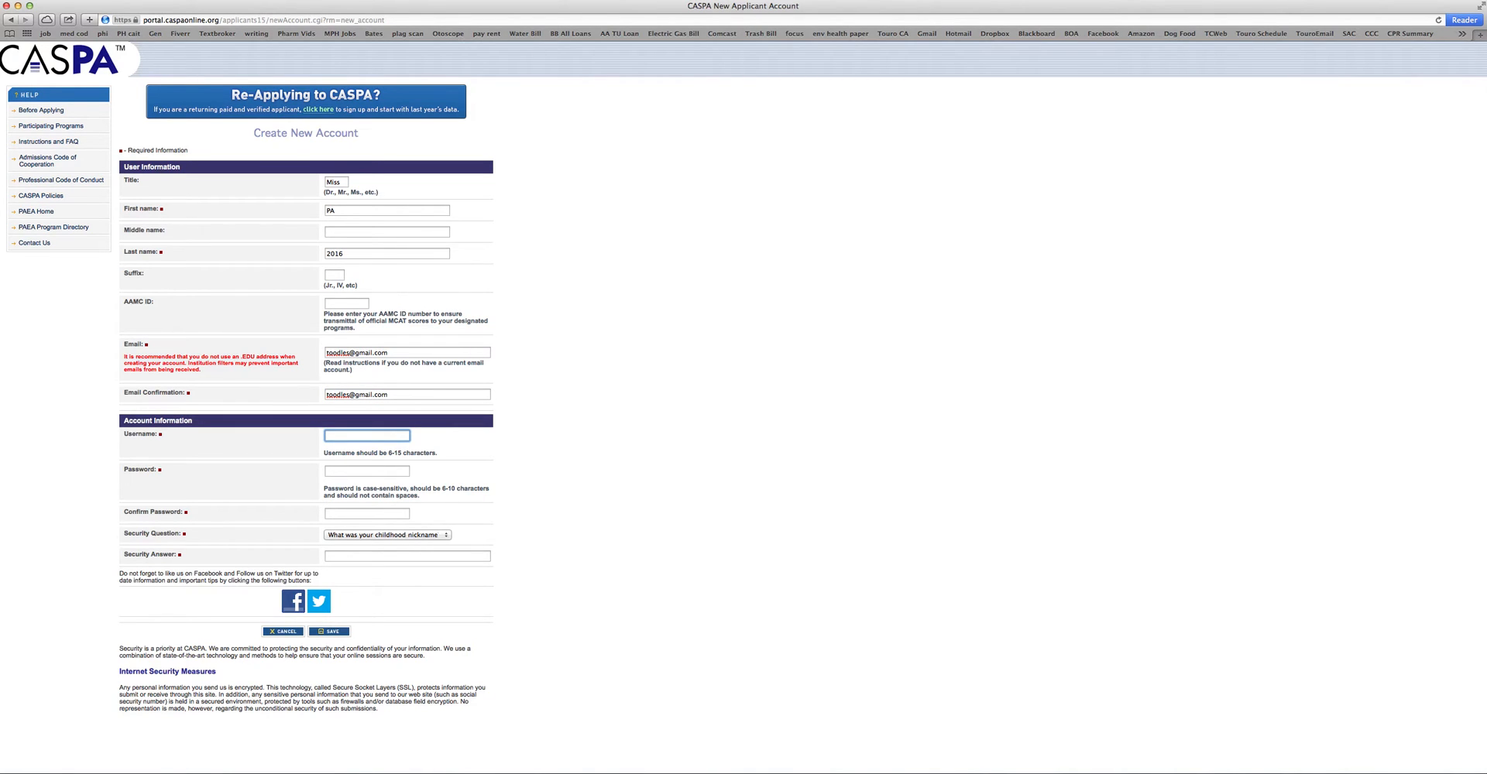
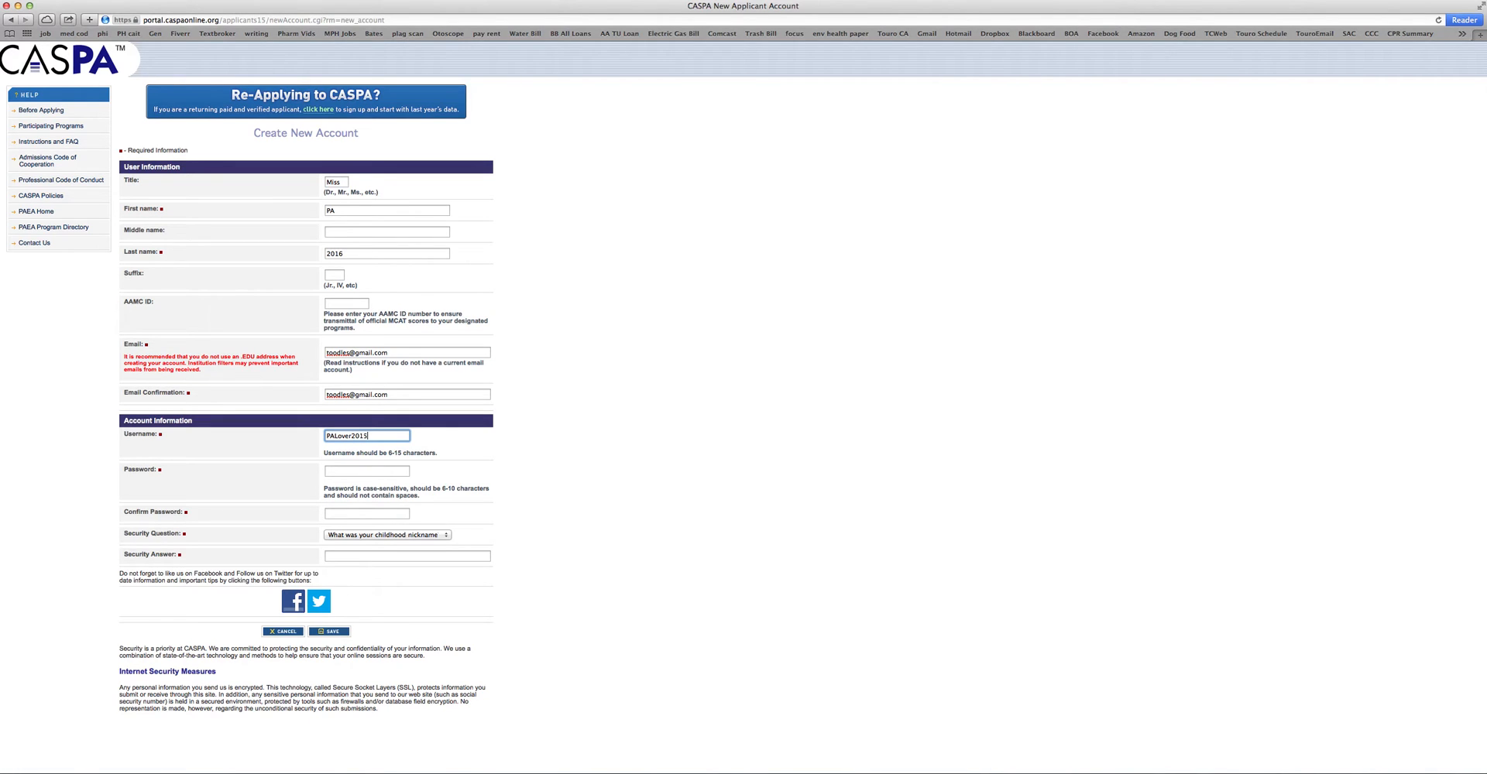
{"action": "left_click", "coordinate": [366, 471]}
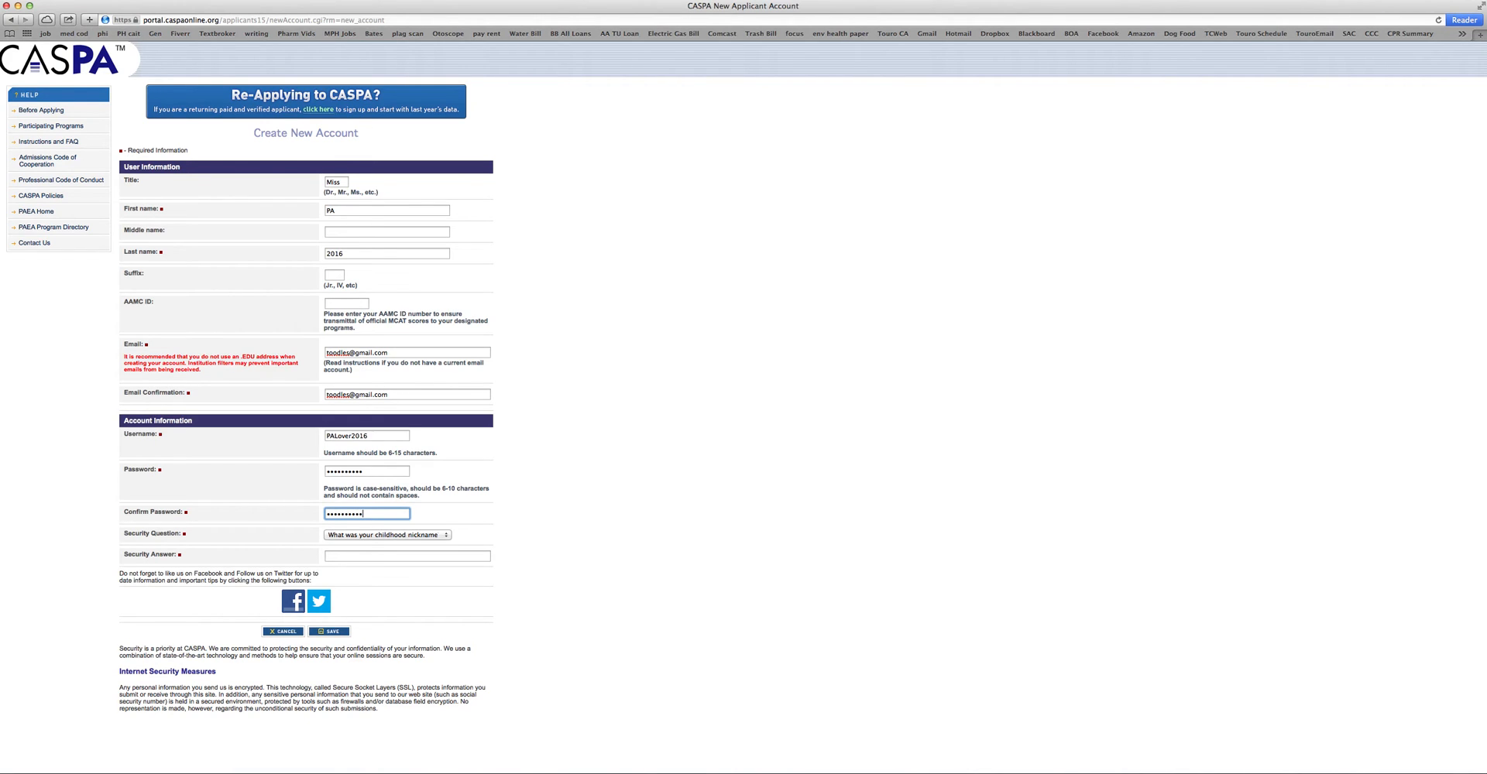
{"action": "left_click", "coordinate": [385, 535]}
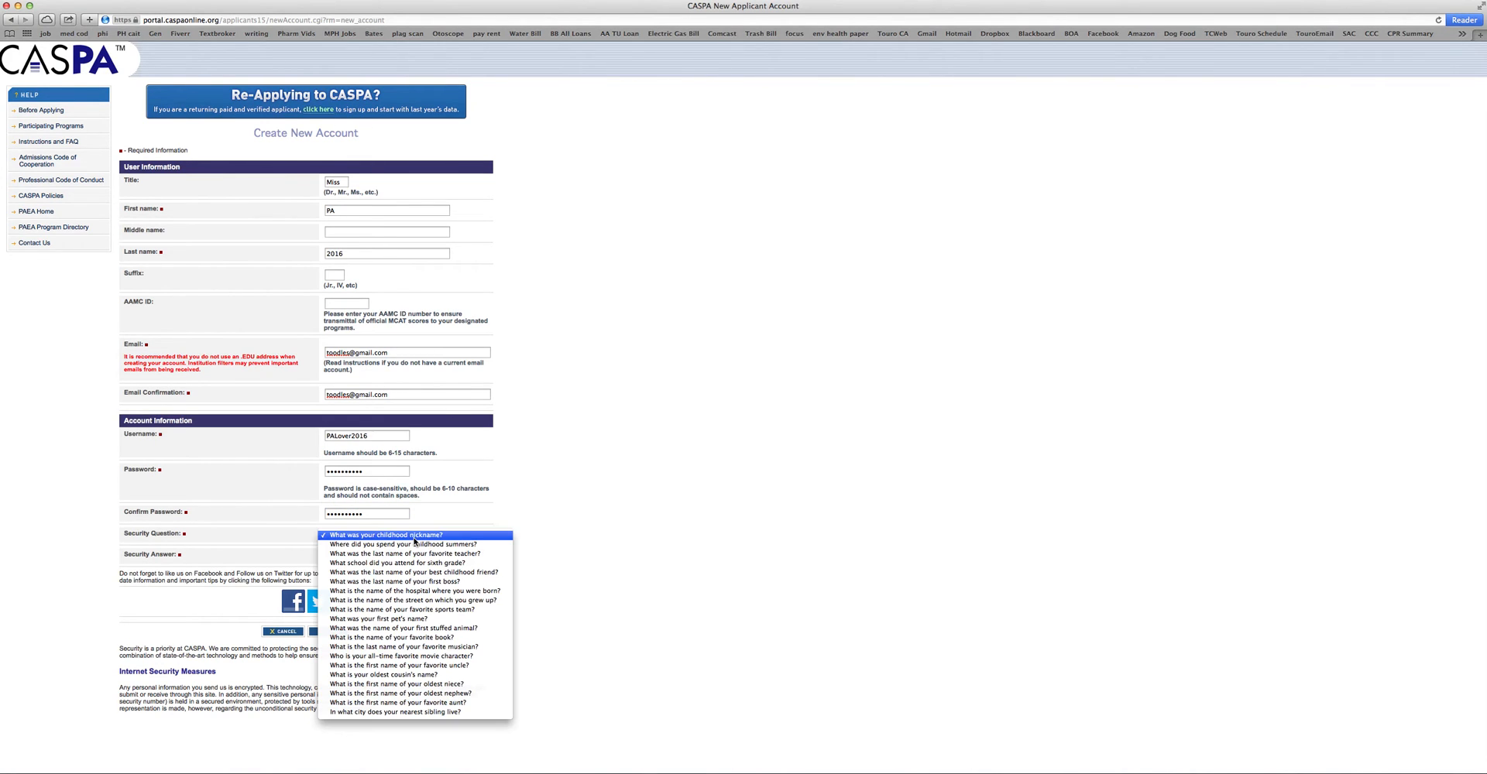
{"action": "mouse_move", "coordinate": [432, 545]}
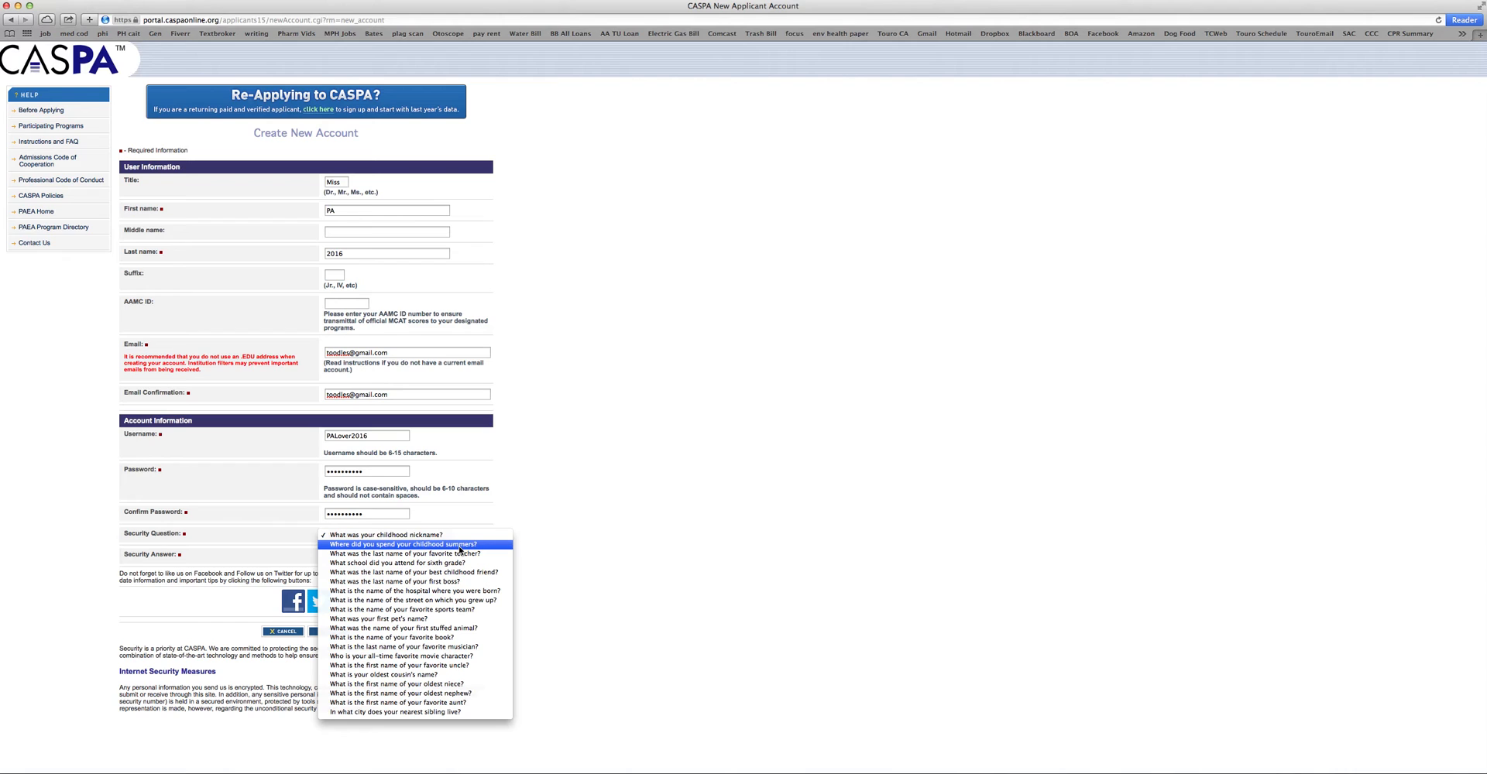
{"action": "mouse_move", "coordinate": [460, 573]}
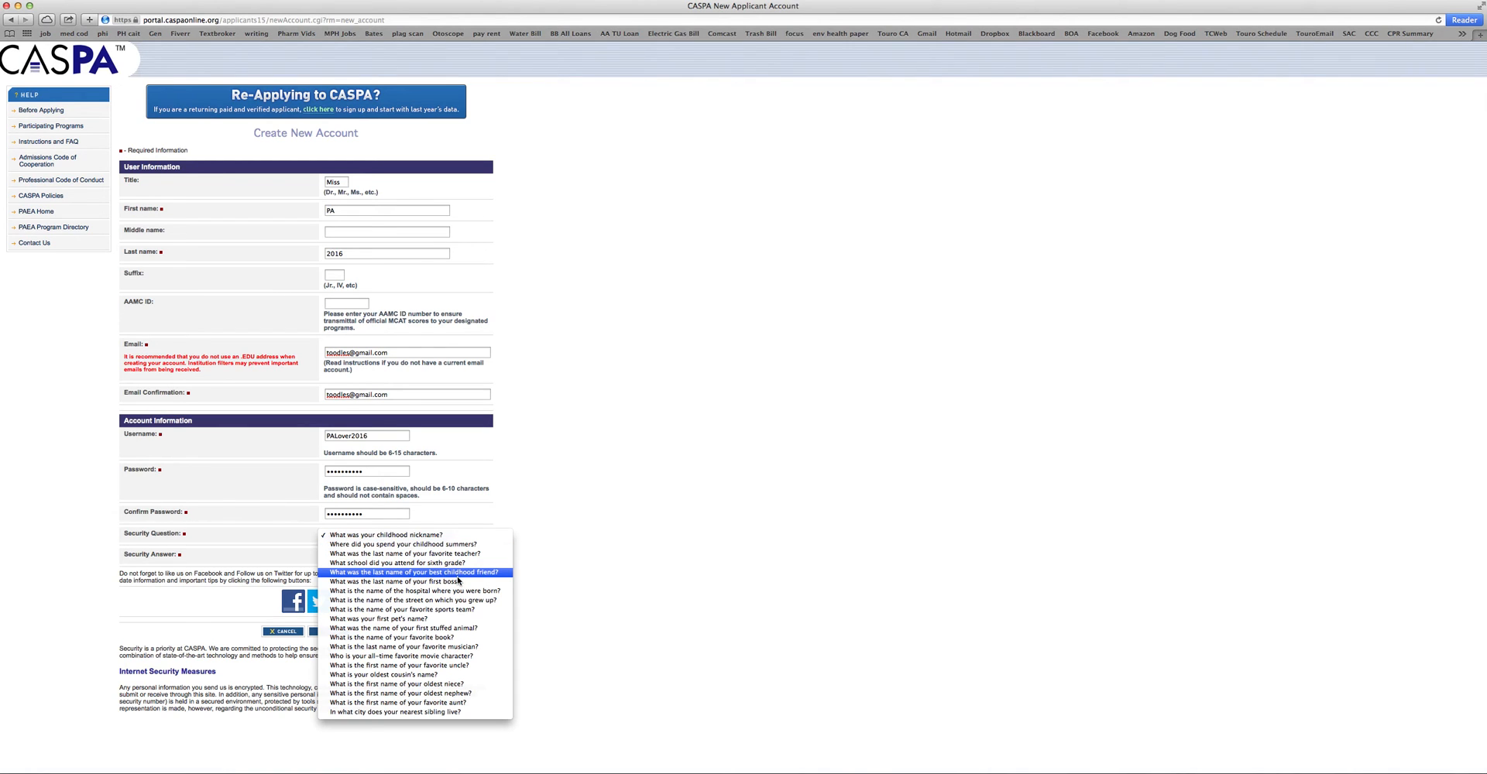
{"action": "mouse_move", "coordinate": [419, 608]}
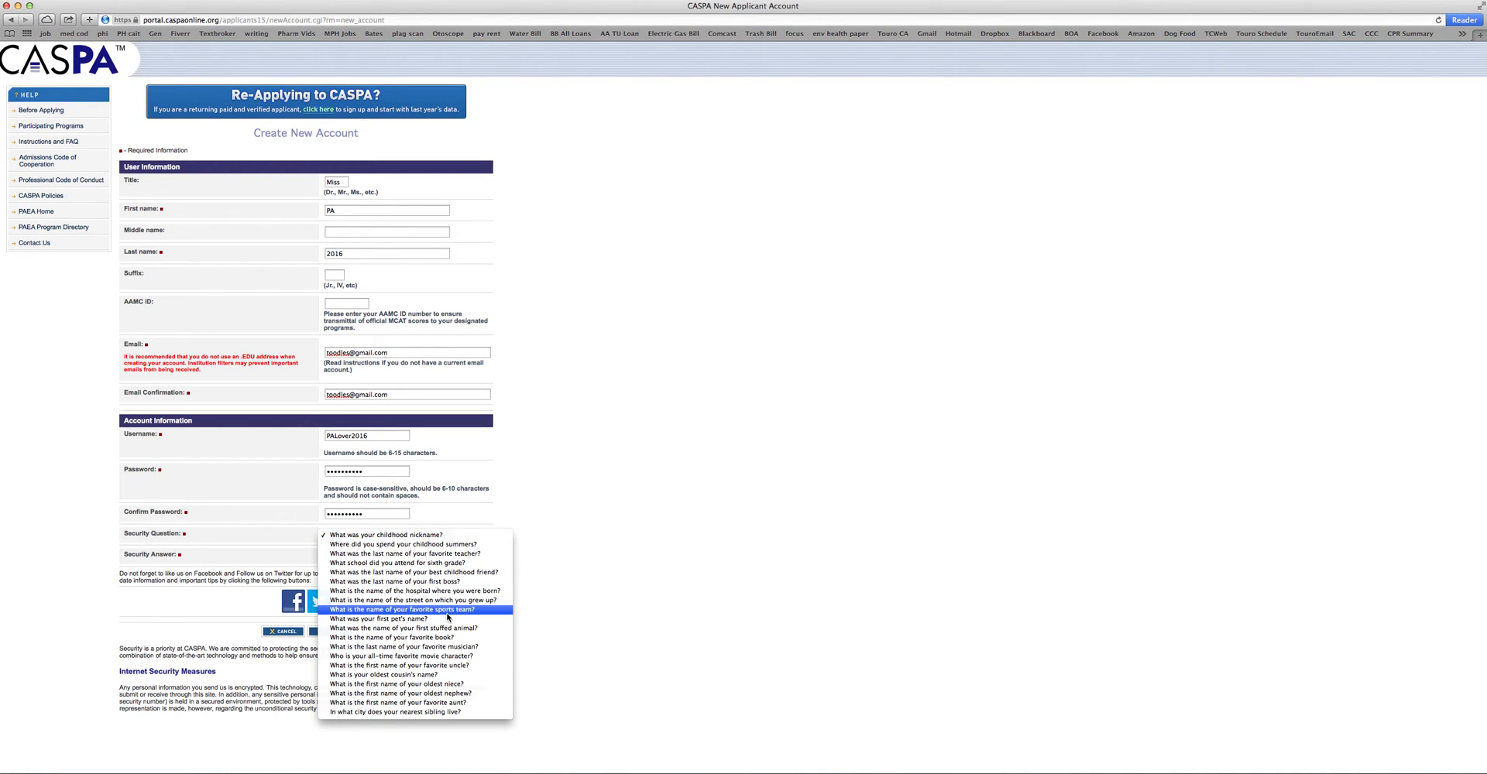
{"action": "mouse_move", "coordinate": [446, 627]}
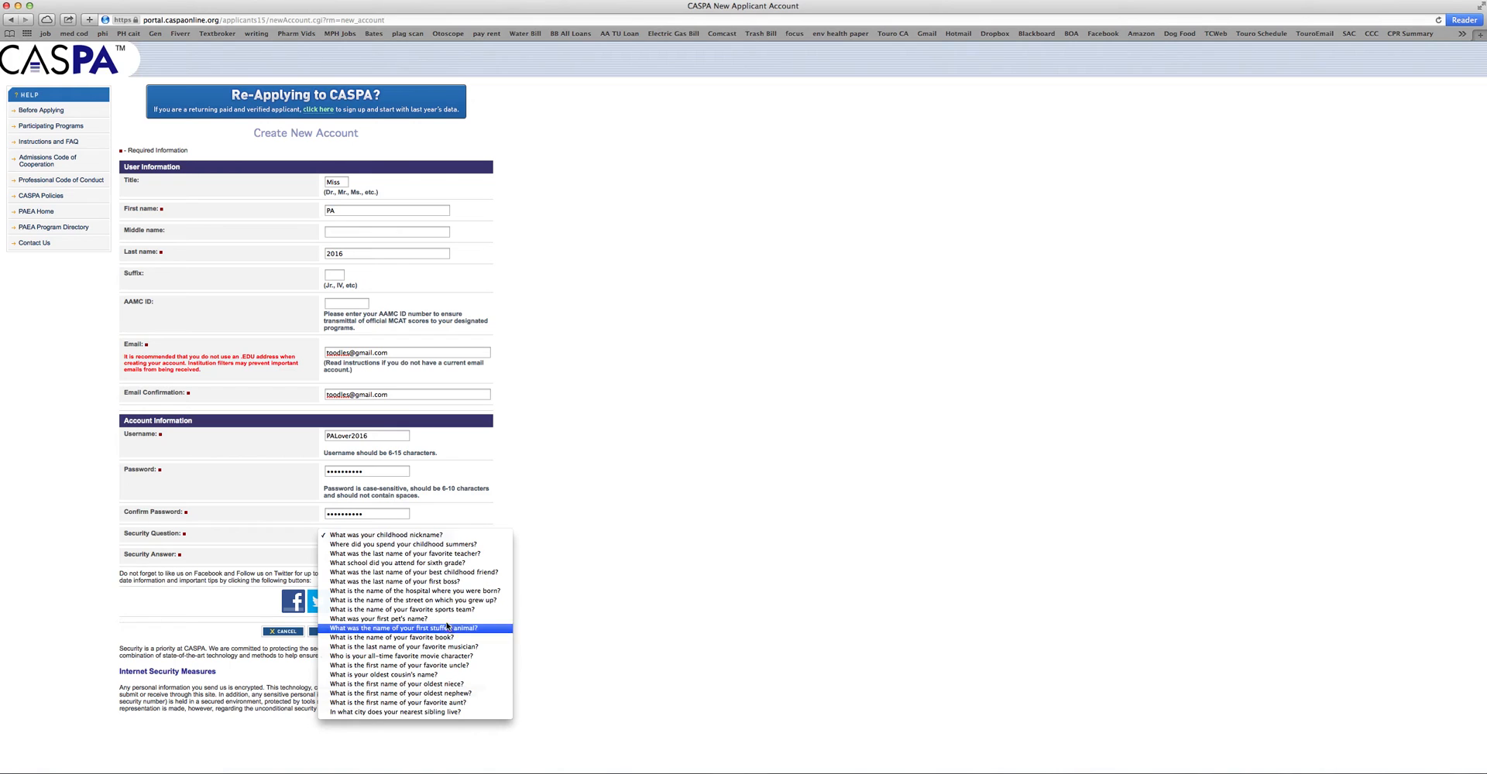
{"action": "left_click", "coordinate": [412, 629]}
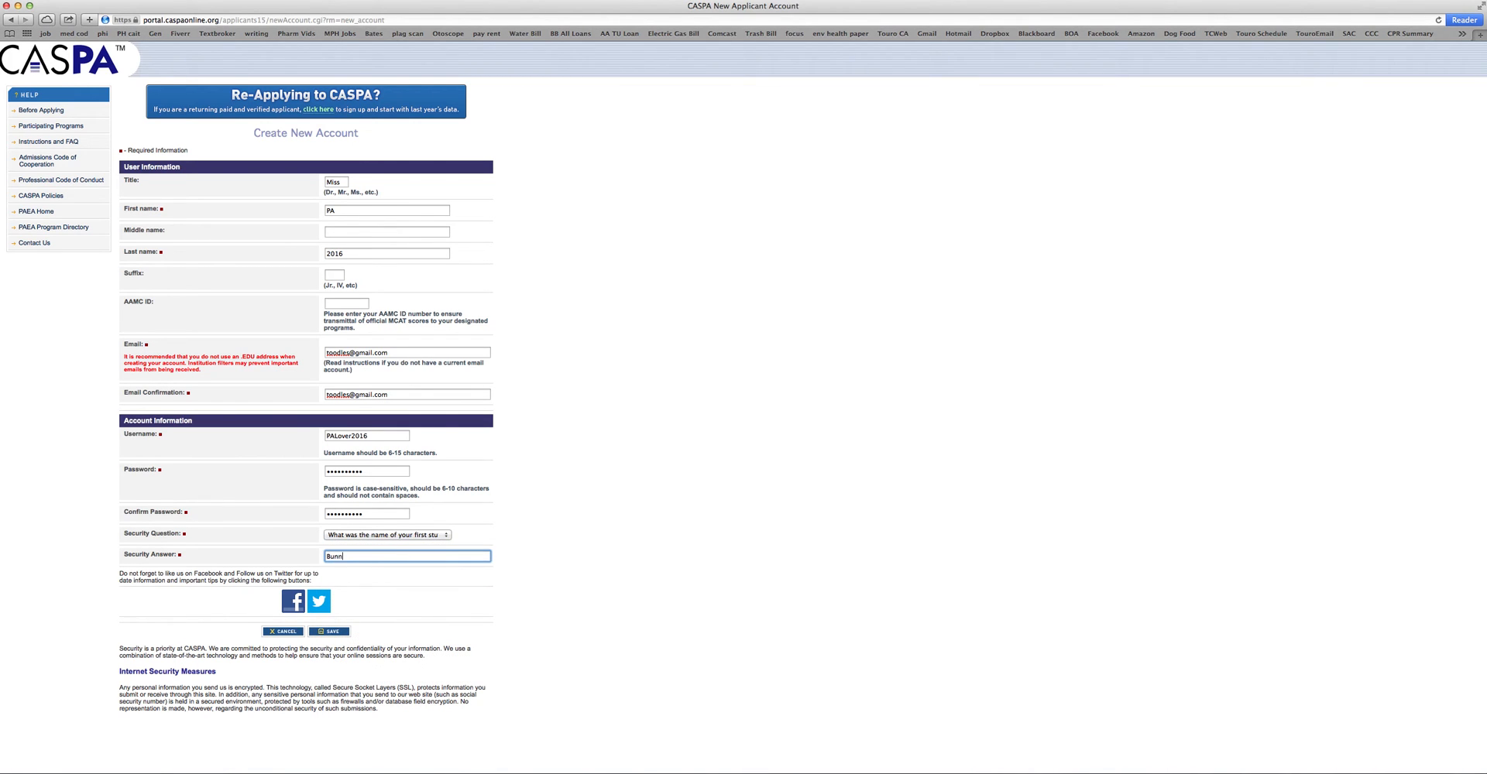
{"action": "type", "text": "y"}
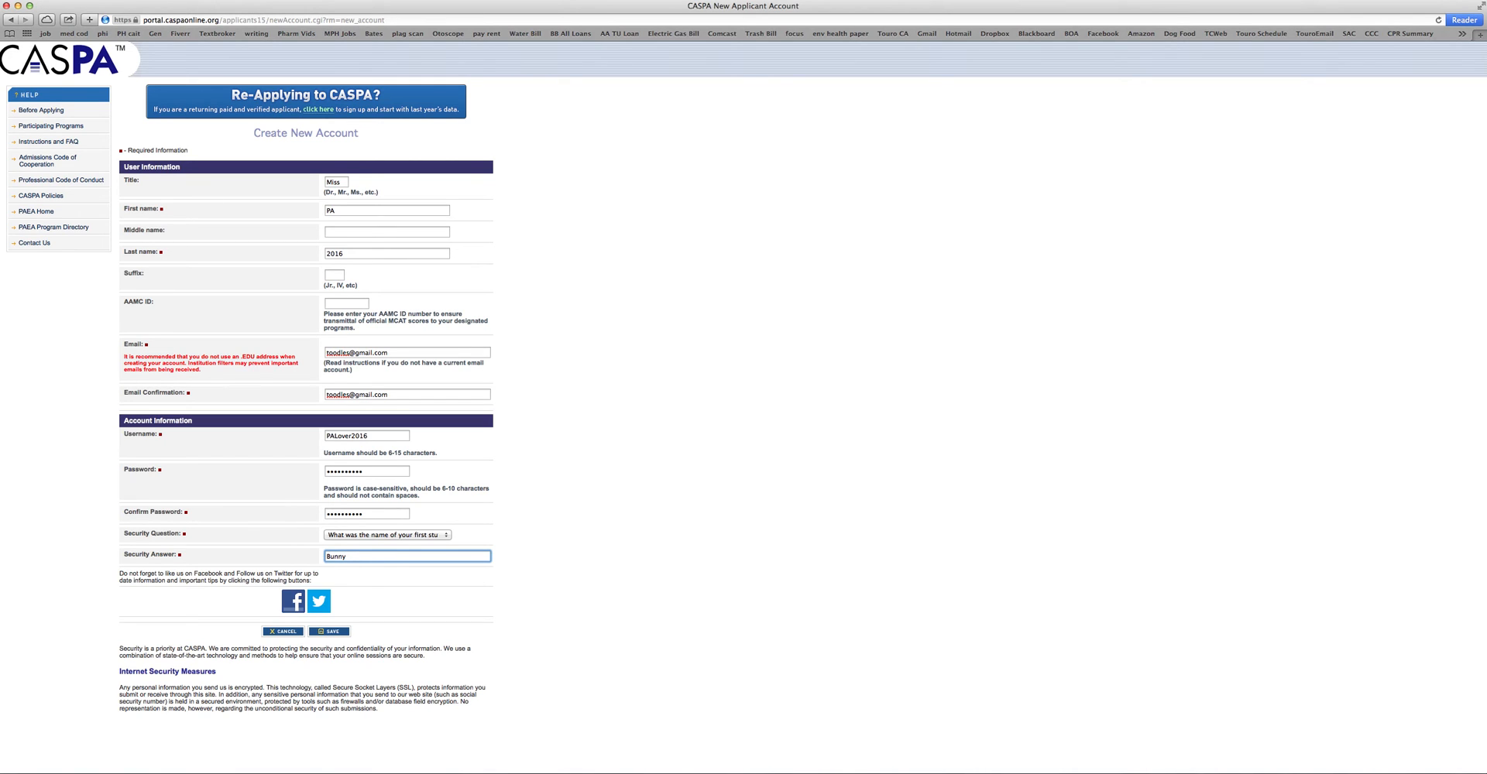
{"action": "mouse_move", "coordinate": [316, 642]}
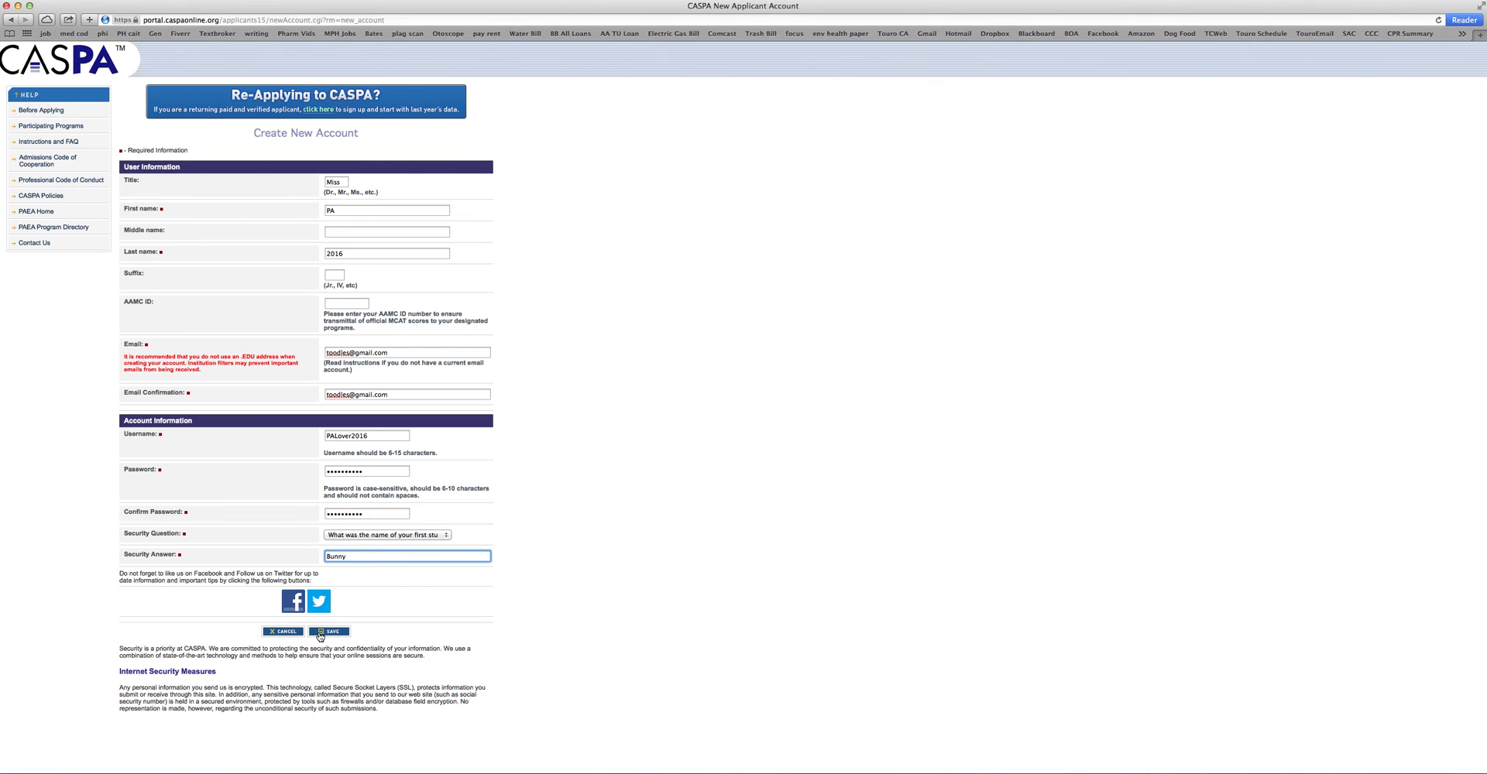
{"action": "left_click", "coordinate": [327, 632]}
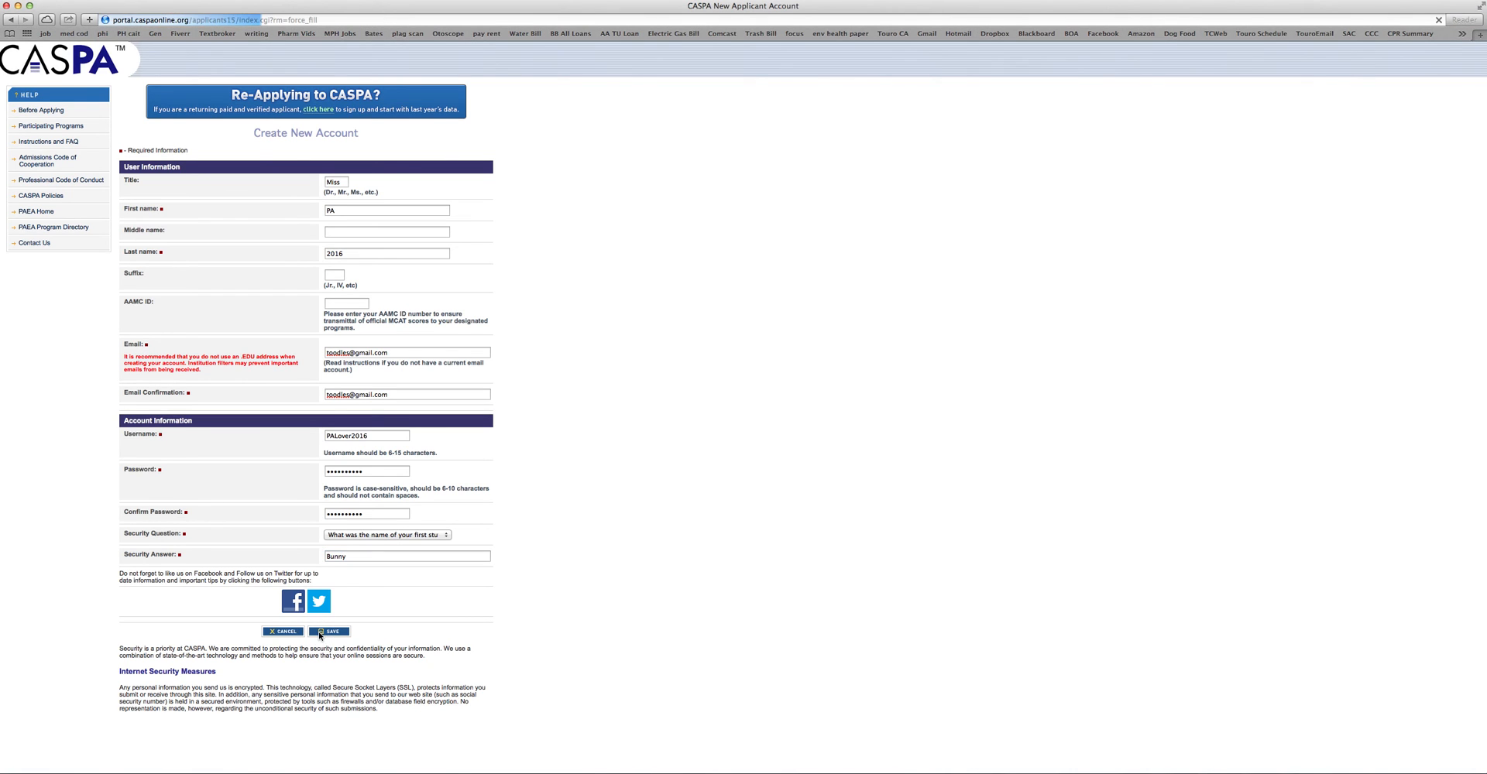
{"action": "left_click", "coordinate": [330, 631]}
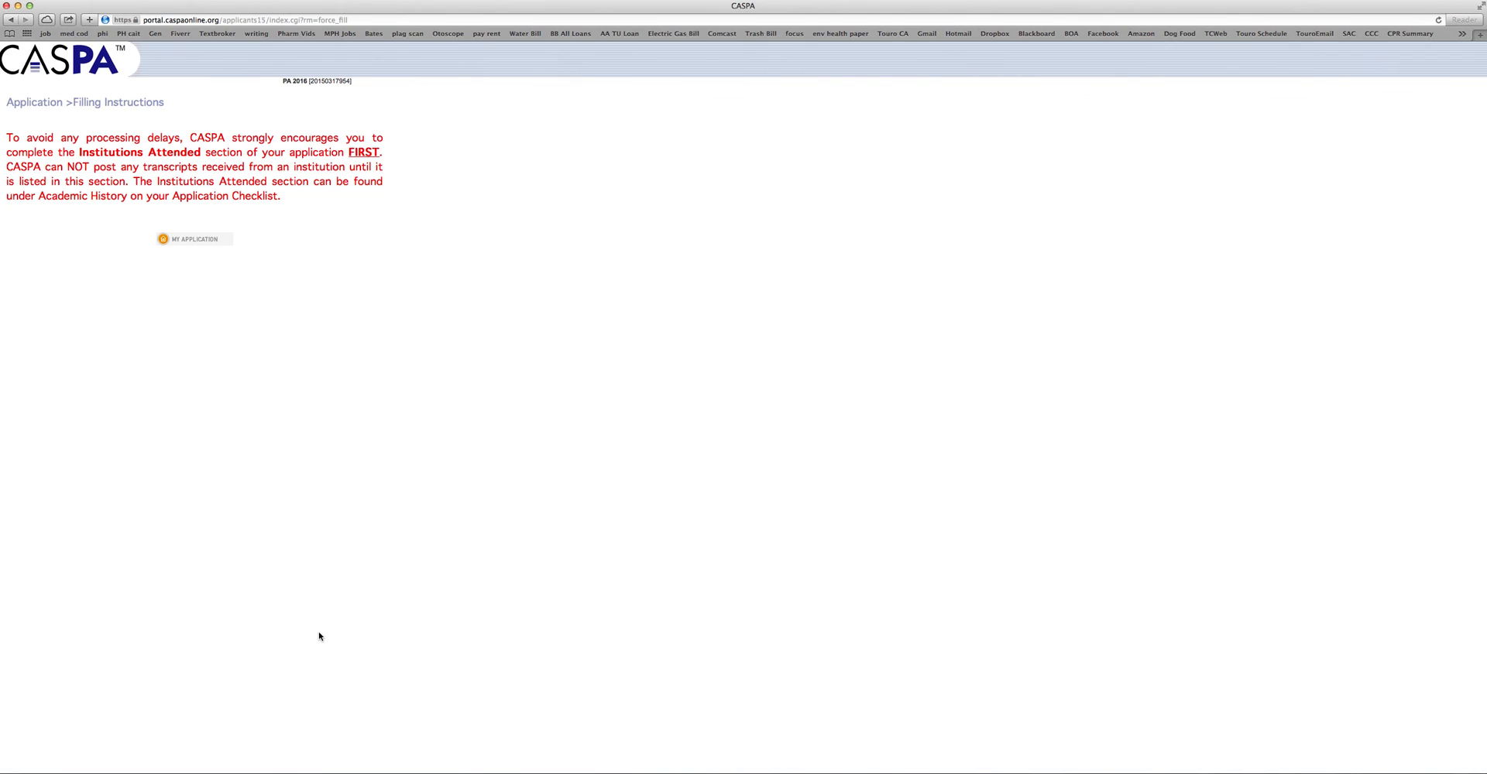
{"action": "mouse_move", "coordinate": [227, 337]}
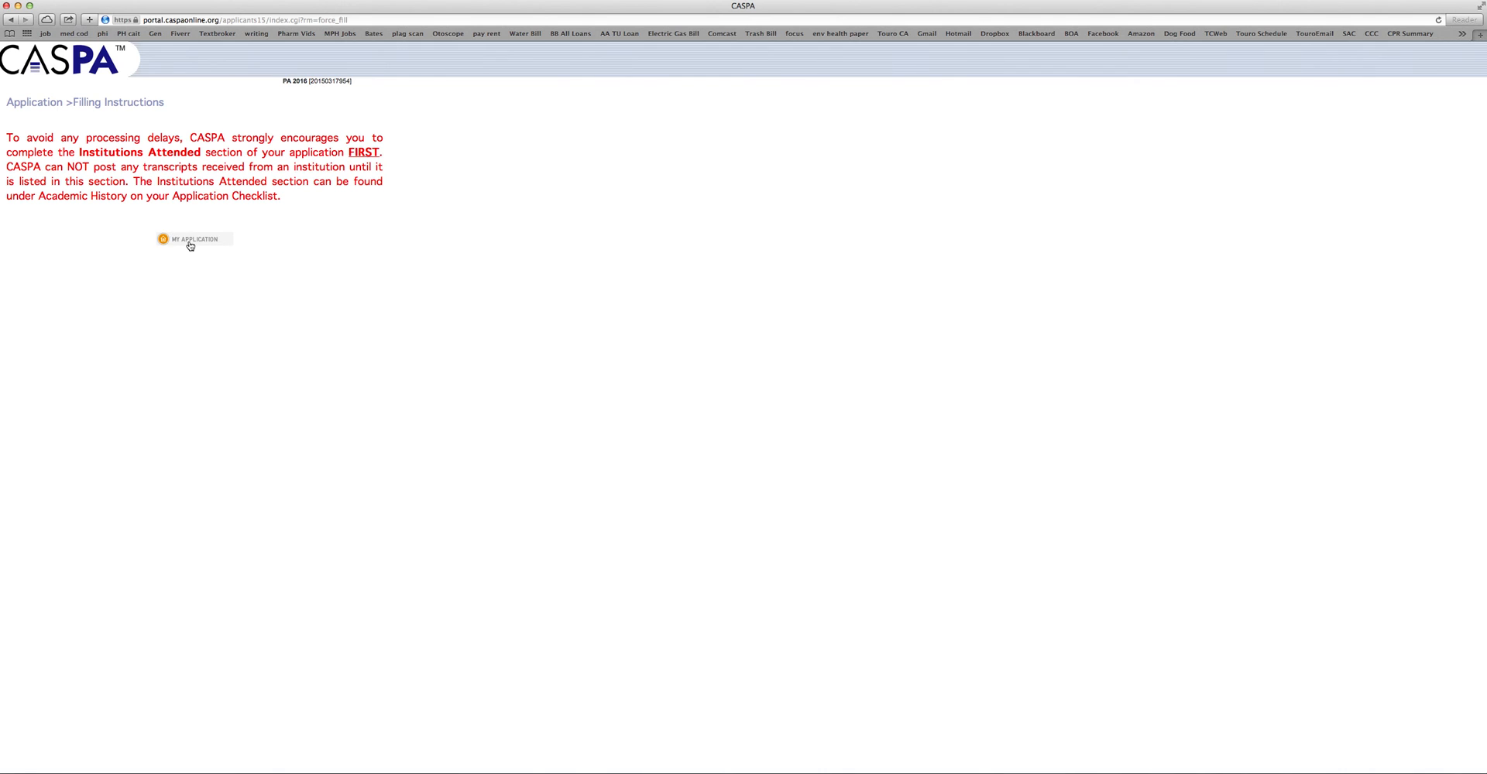
{"action": "left_click", "coordinate": [193, 238]}
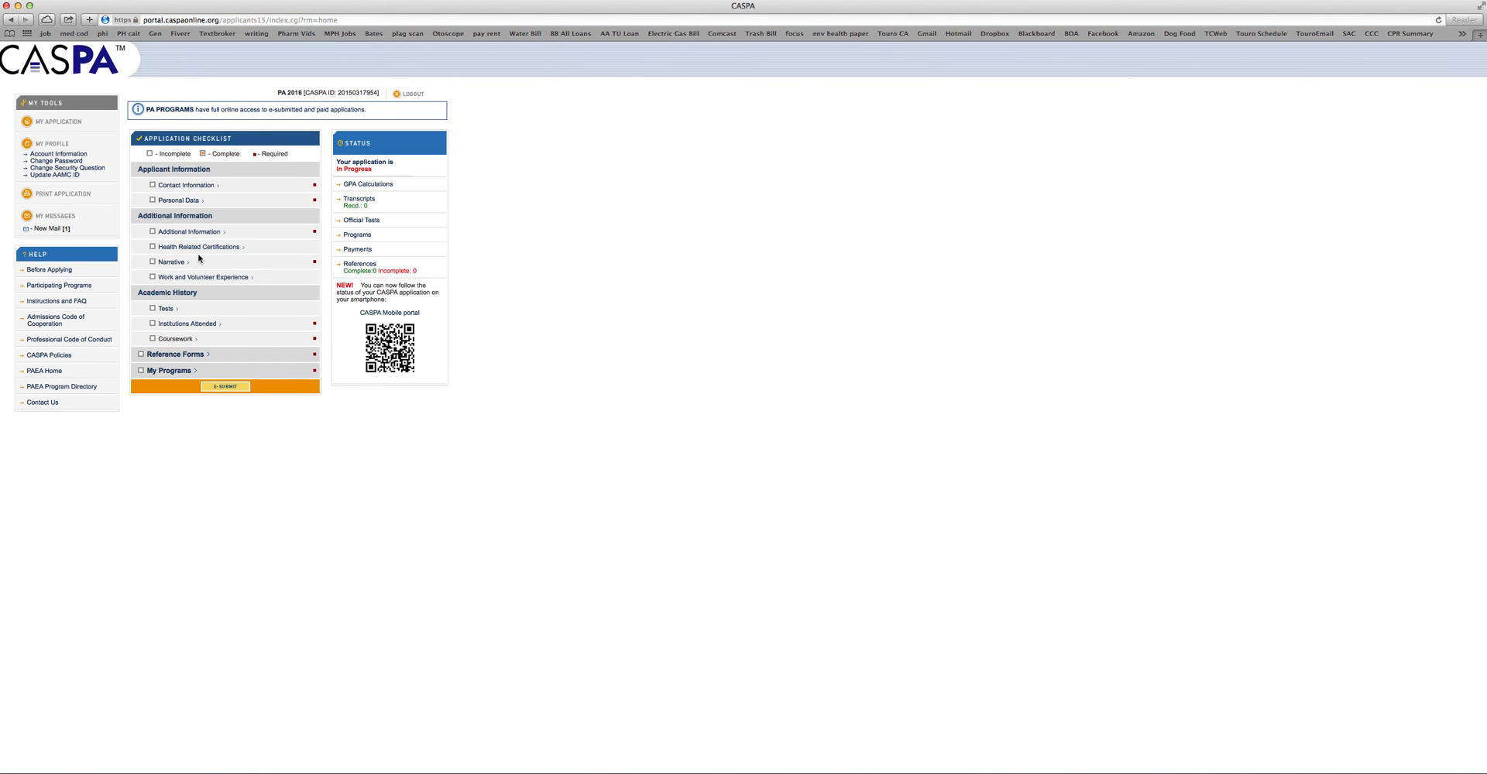
{"action": "mouse_move", "coordinate": [186, 216]}
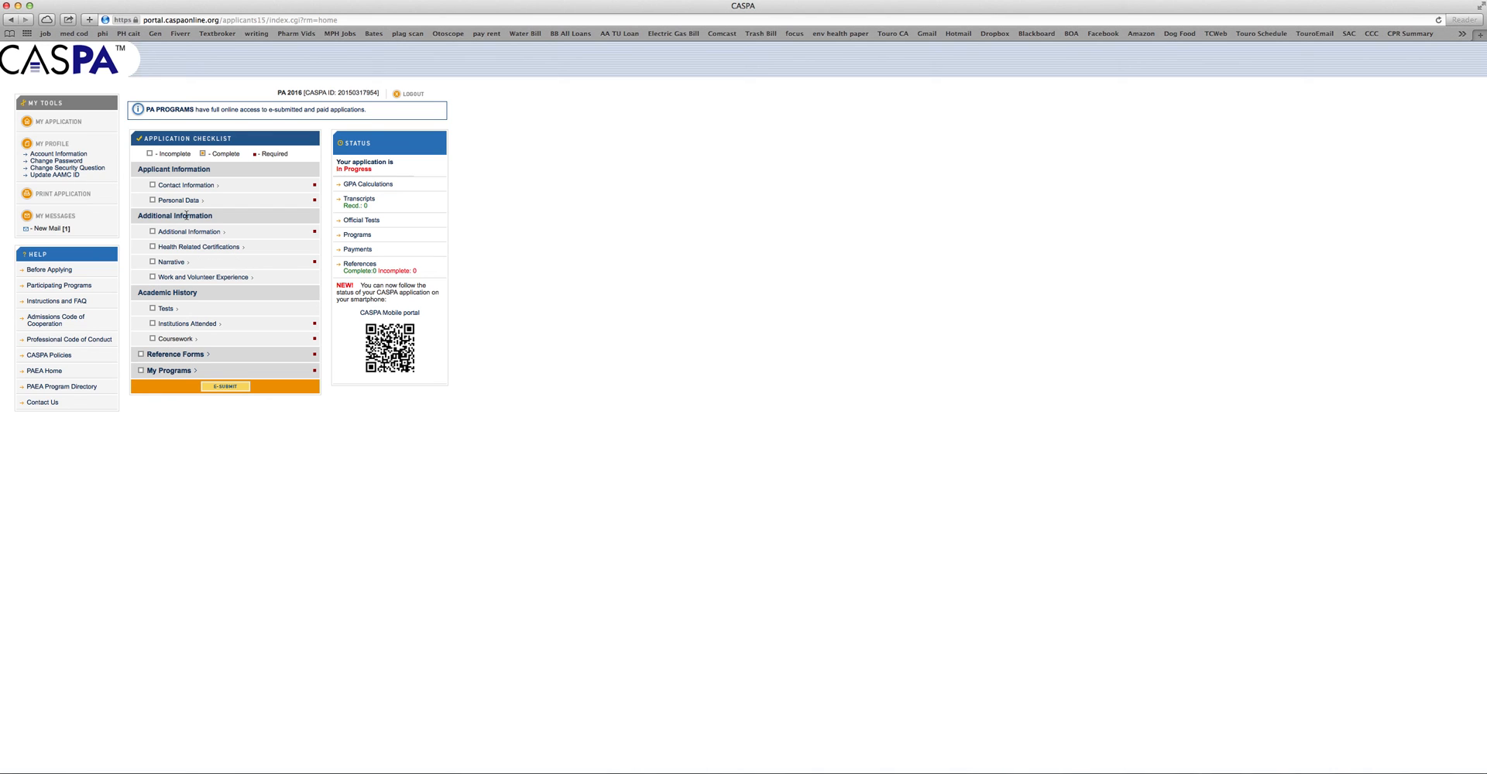
{"action": "mouse_move", "coordinate": [181, 231]}
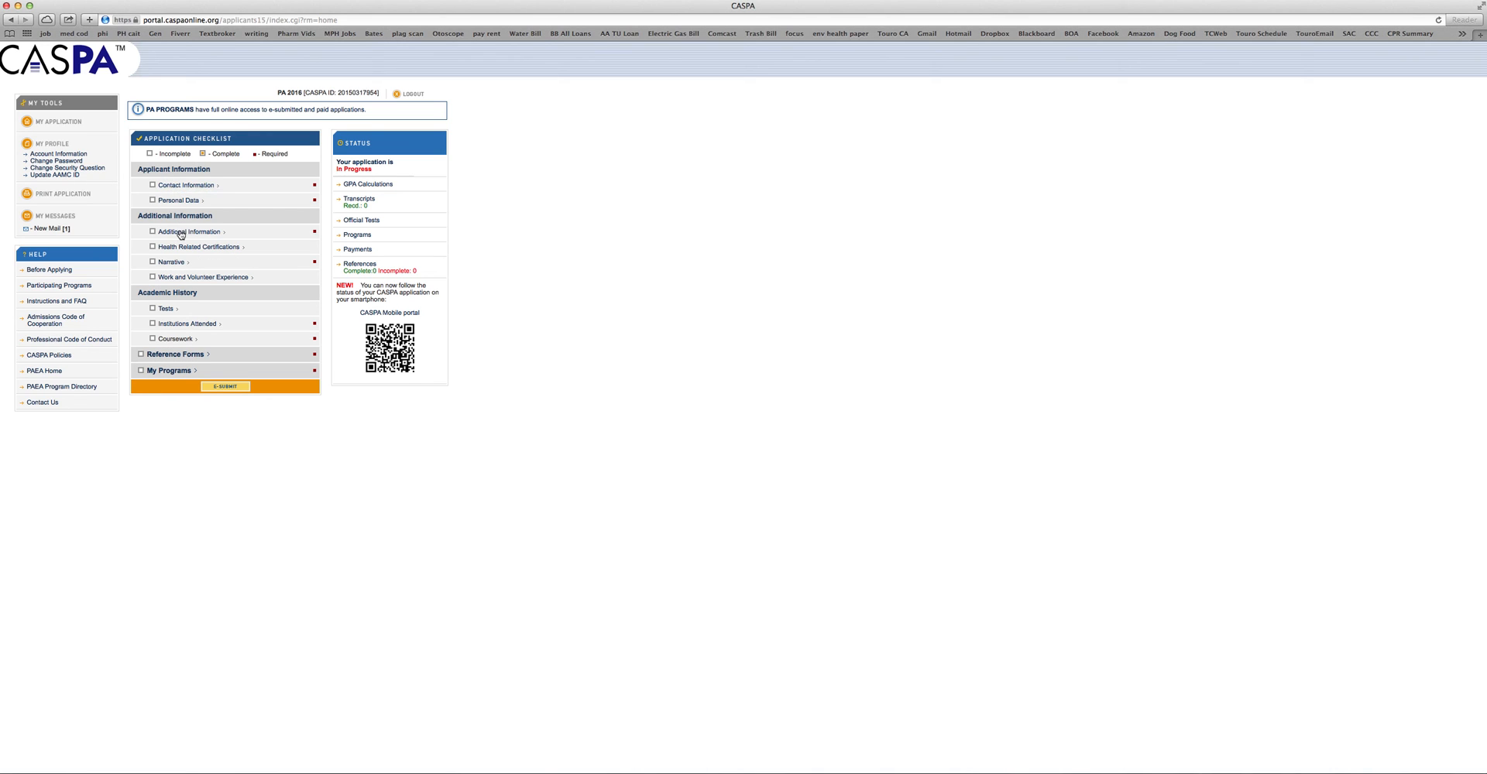
{"action": "mouse_move", "coordinate": [174, 326]}
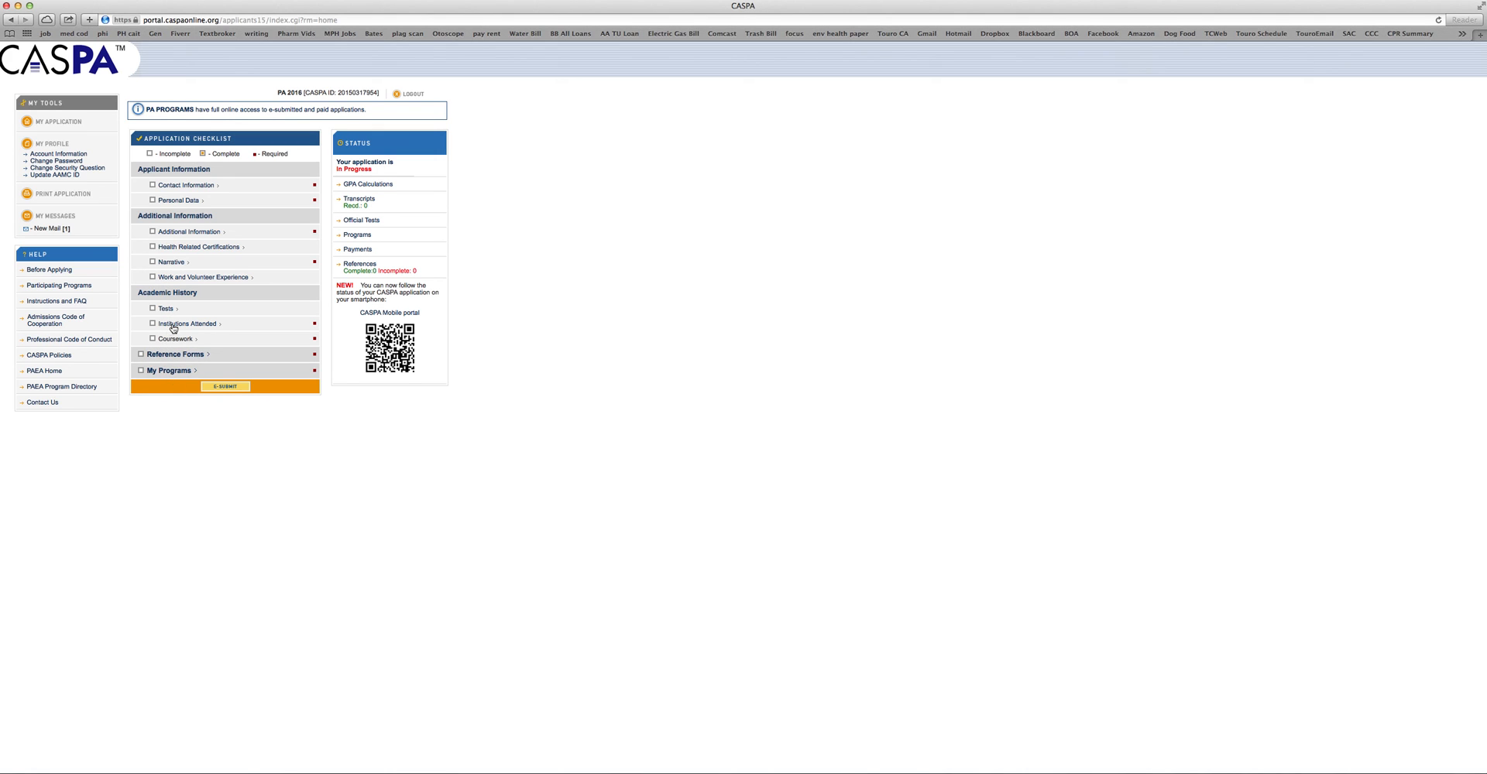
{"action": "mouse_move", "coordinate": [165, 170]}
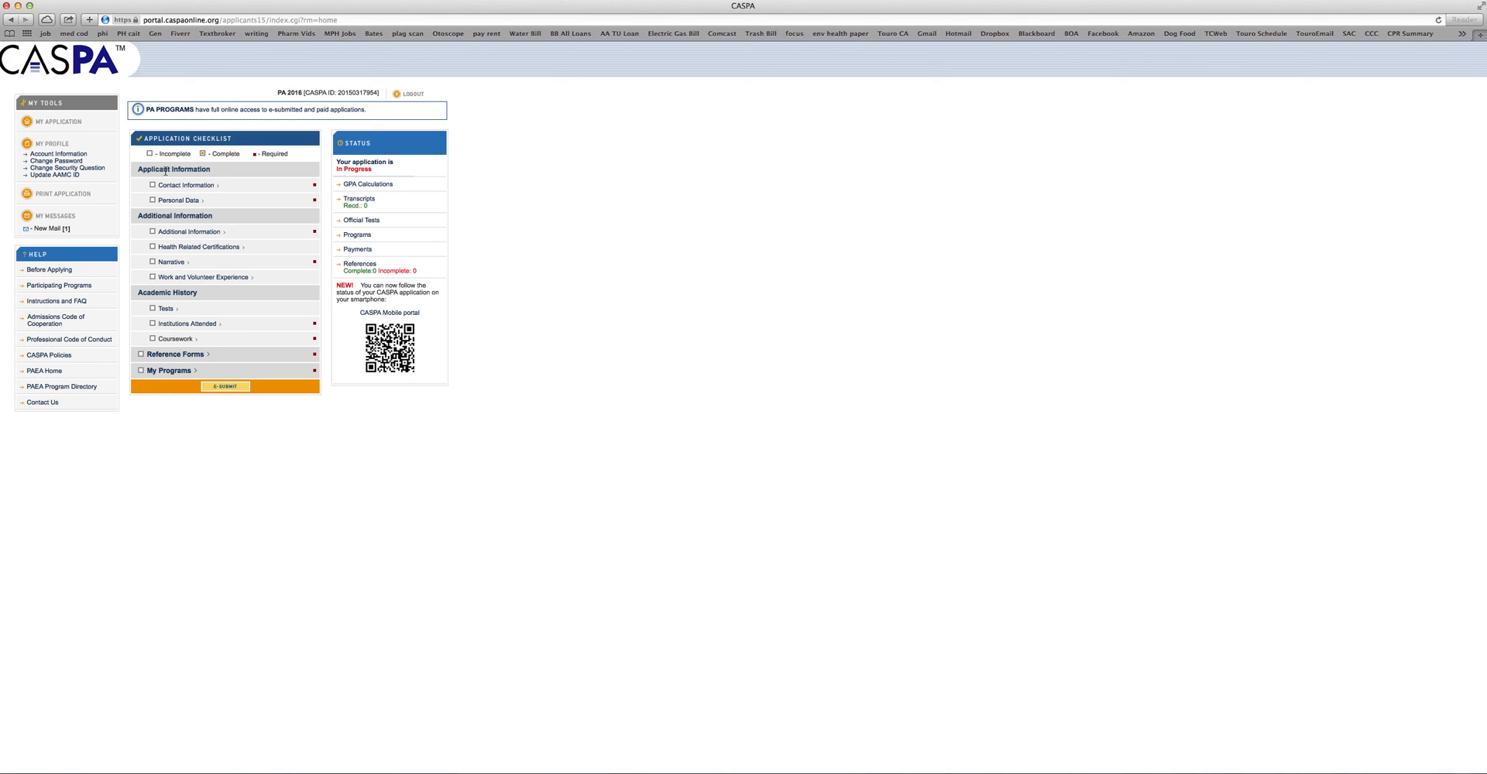